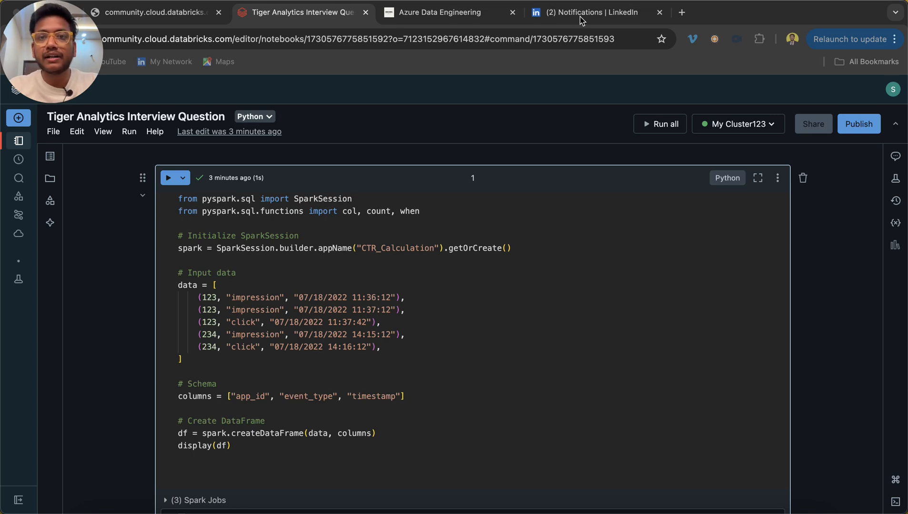
Return from the LinkedIn roadmap post to the notebook and review the input events list.
{"action": "left_click", "coordinate": [585, 13]}
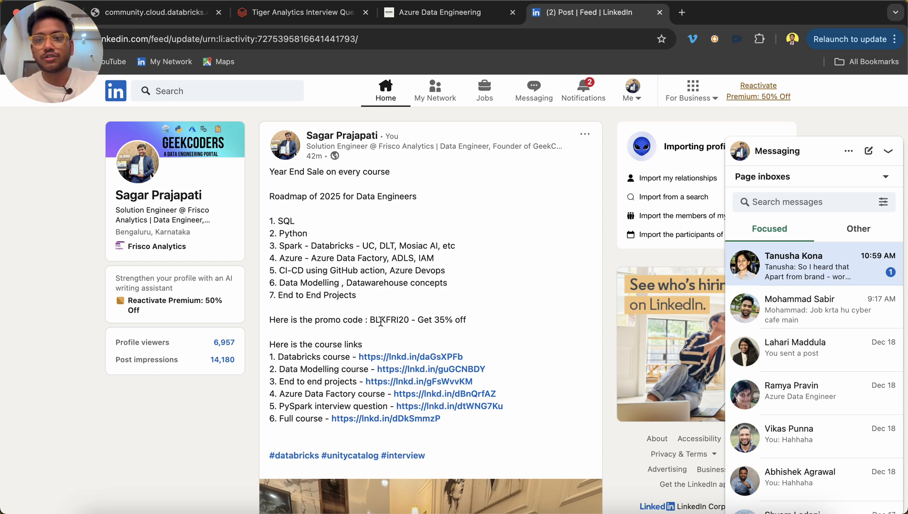
{"action": "left_click", "coordinate": [301, 13]}
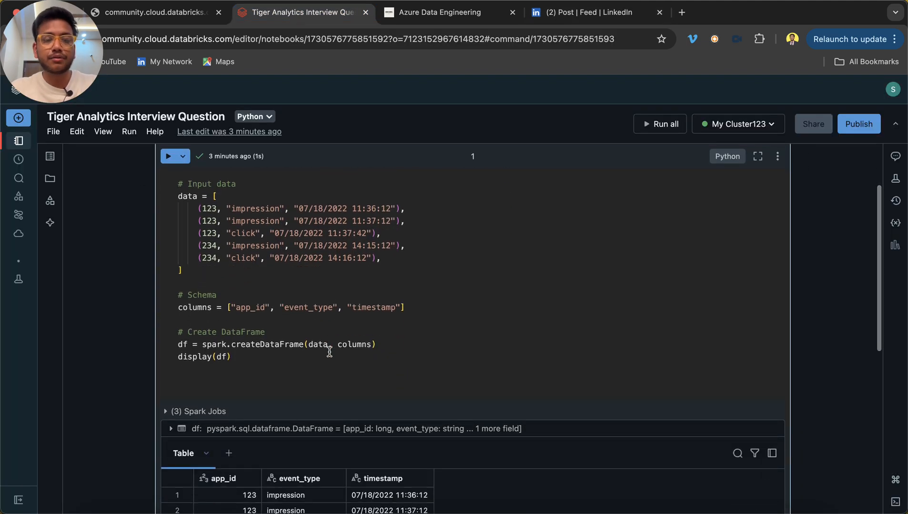
{"action": "scroll", "scroll_direction": "down", "scroll_amount": 3}
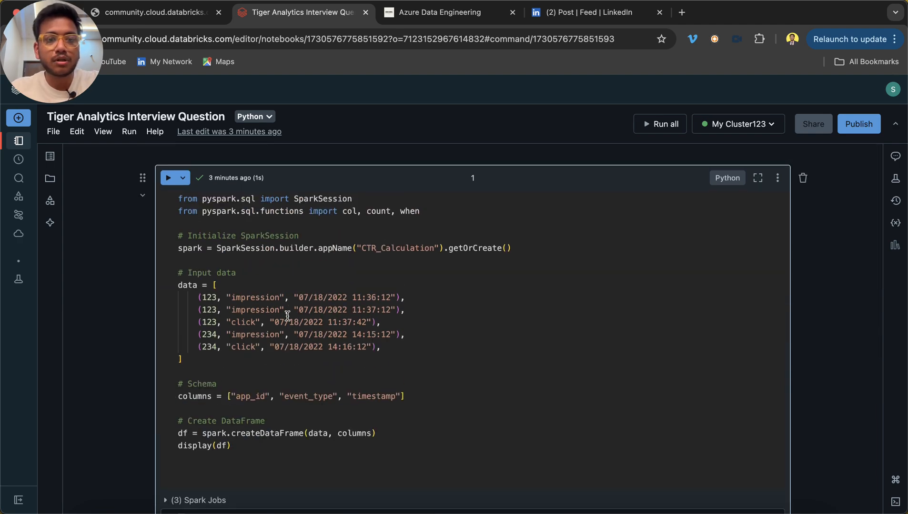
{"action": "left_click_drag", "start_coordinate": [178, 284], "coordinate": [183, 359]}
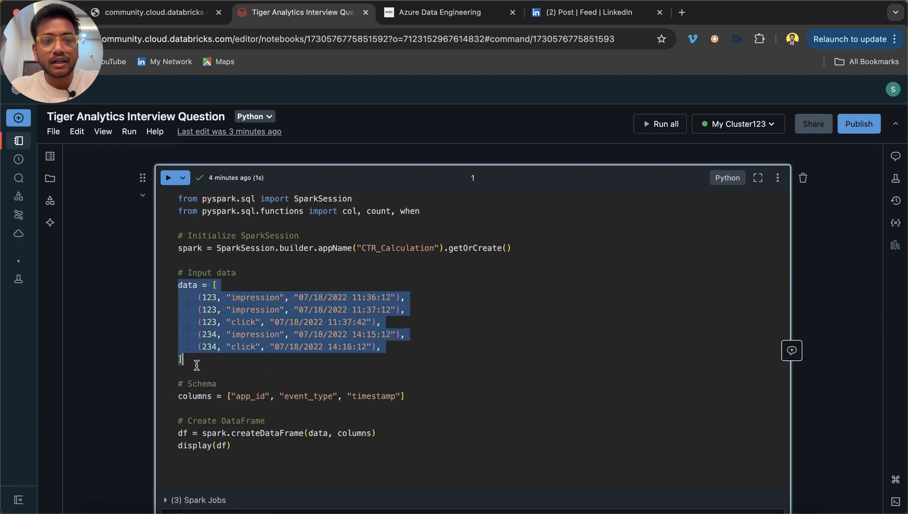
Review the app_id, event_type and timestamp column names and the five-row output table.
{"action": "double_click", "coordinate": [250, 363]}
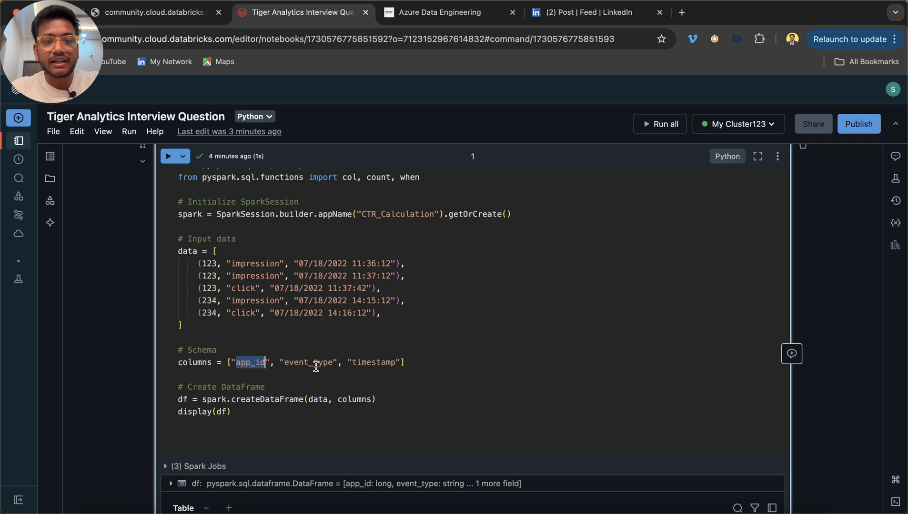
{"action": "double_click", "coordinate": [372, 362]}
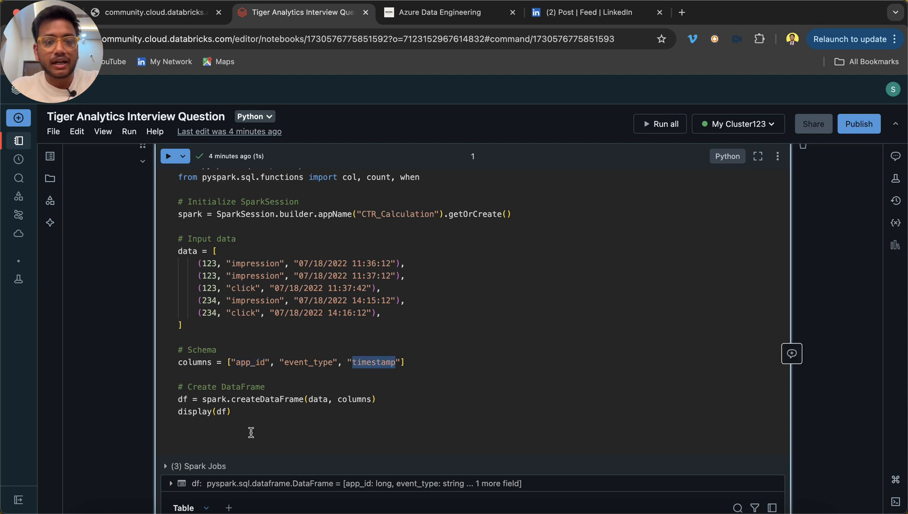
{"action": "scroll", "scroll_direction": "down", "scroll_amount": 3}
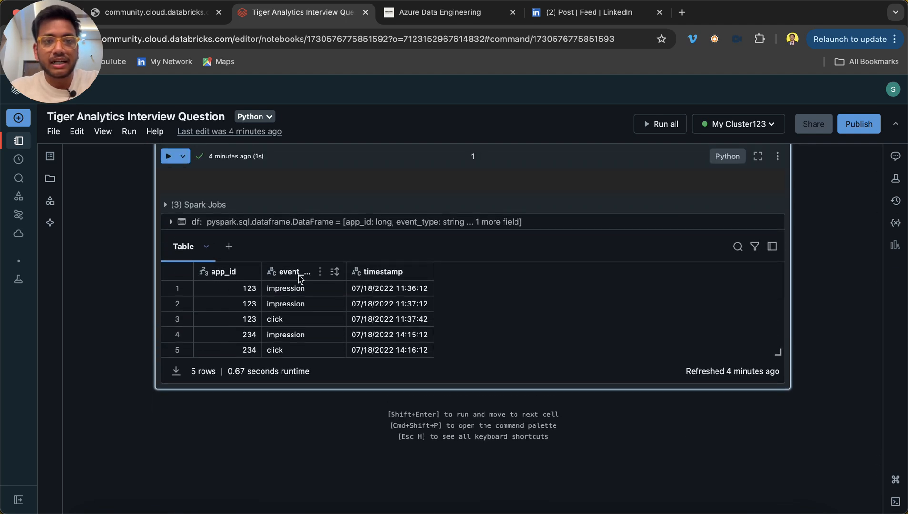
{"action": "mouse_move", "coordinate": [236, 304]}
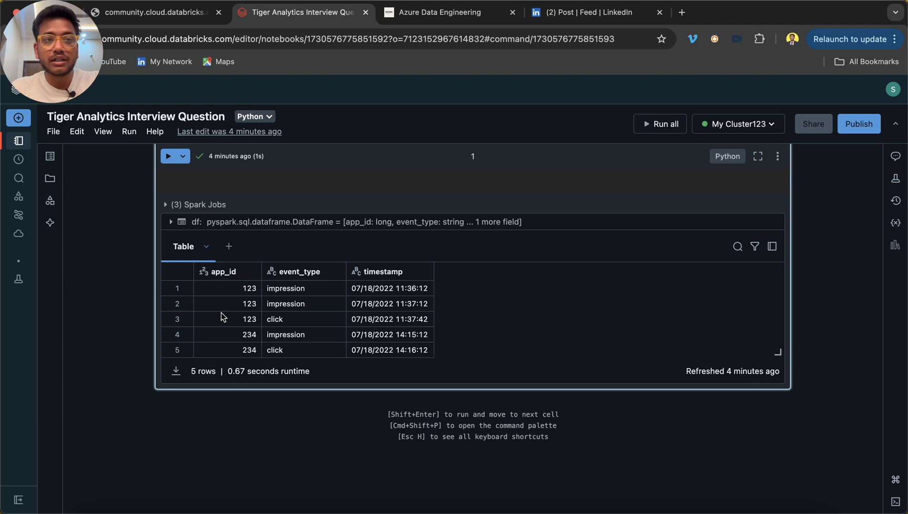
{"action": "mouse_move", "coordinate": [225, 307]}
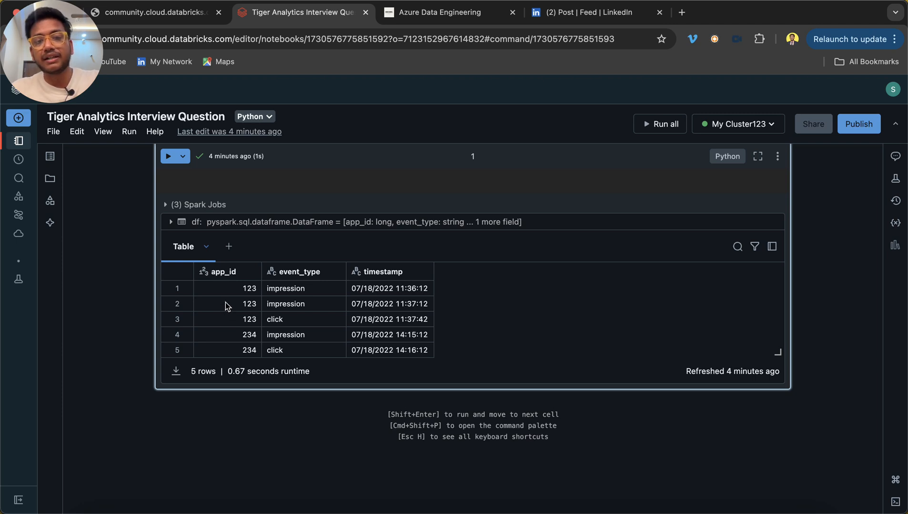
{"action": "mouse_move", "coordinate": [388, 383]}
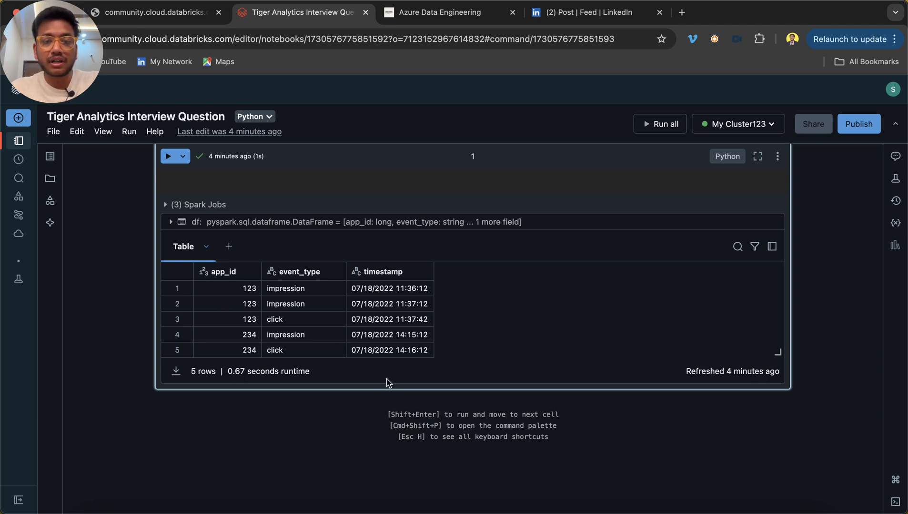
{"action": "mouse_move", "coordinate": [306, 226]}
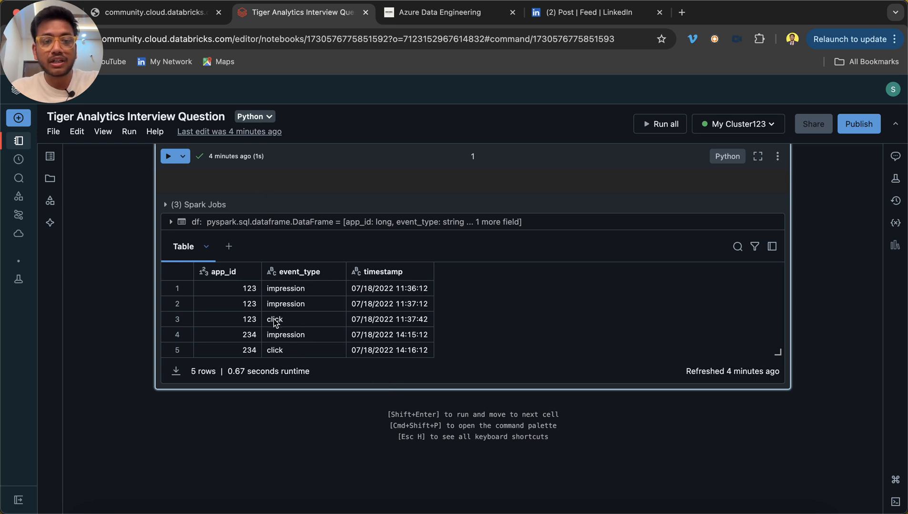
{"action": "mouse_move", "coordinate": [284, 294]}
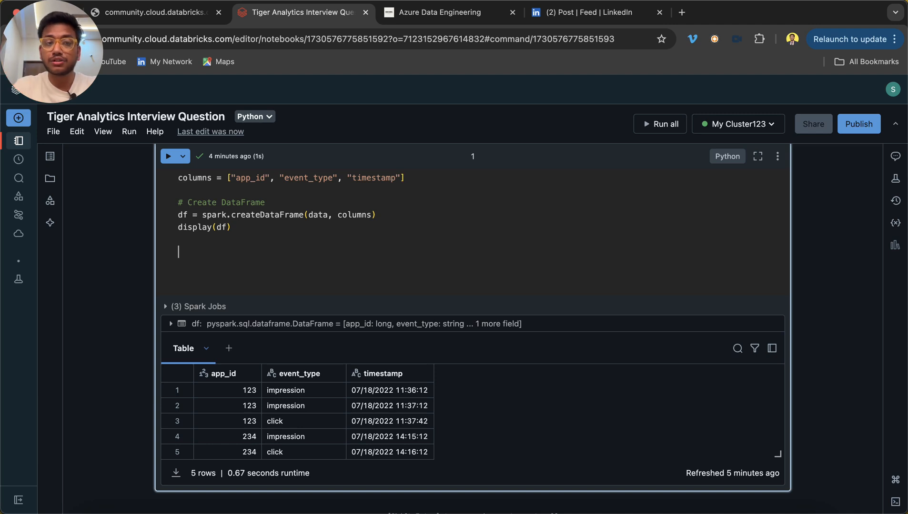
Define df_1 as df grouped by app_id and event_type with a count.
{"action": "type", "text": "df_1=df."}
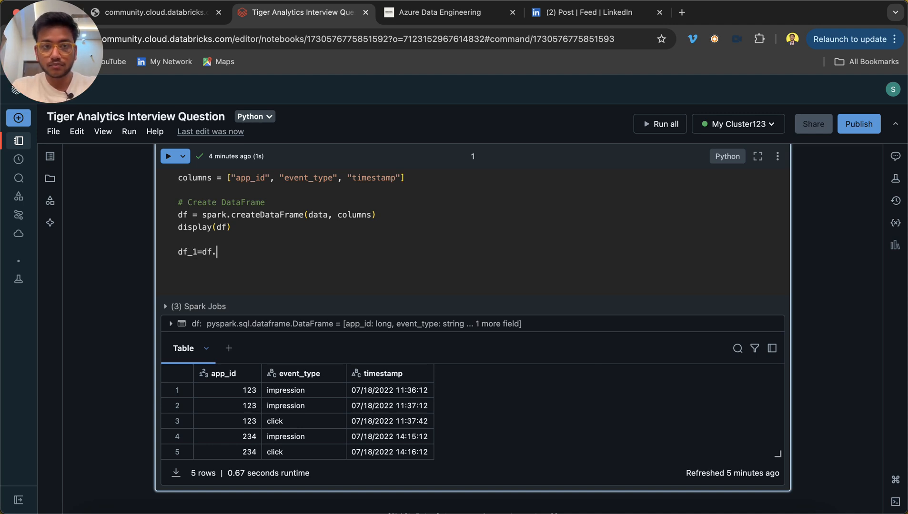
{"action": "type", "text": "groupBy(\""}
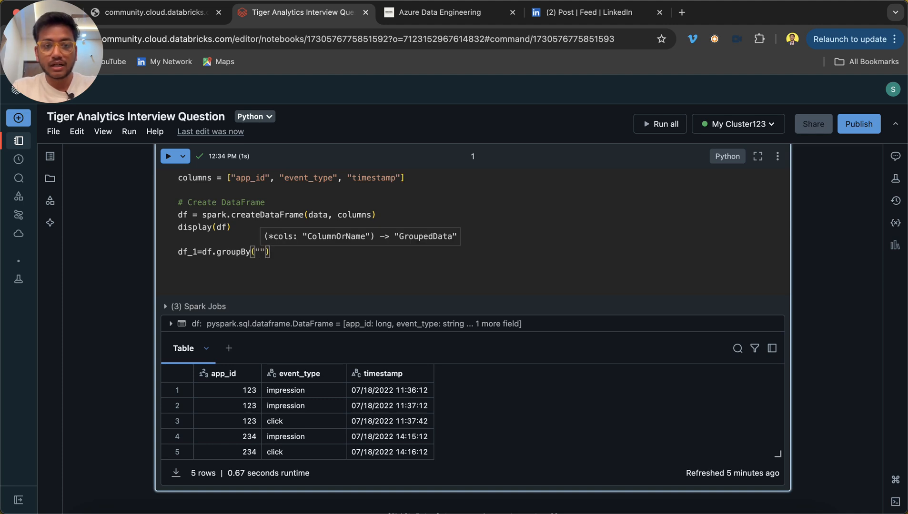
{"action": "type", "text": "app_id"}
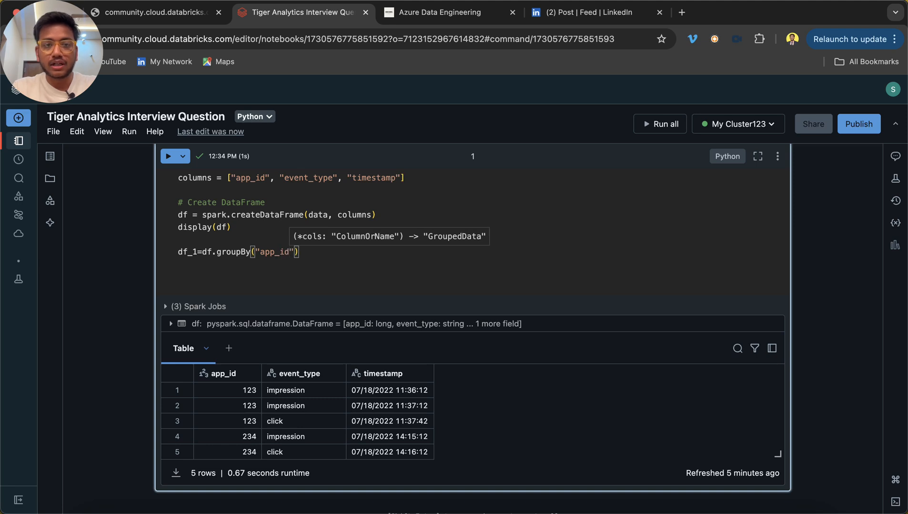
{"action": "type", "text": ",\"\""}
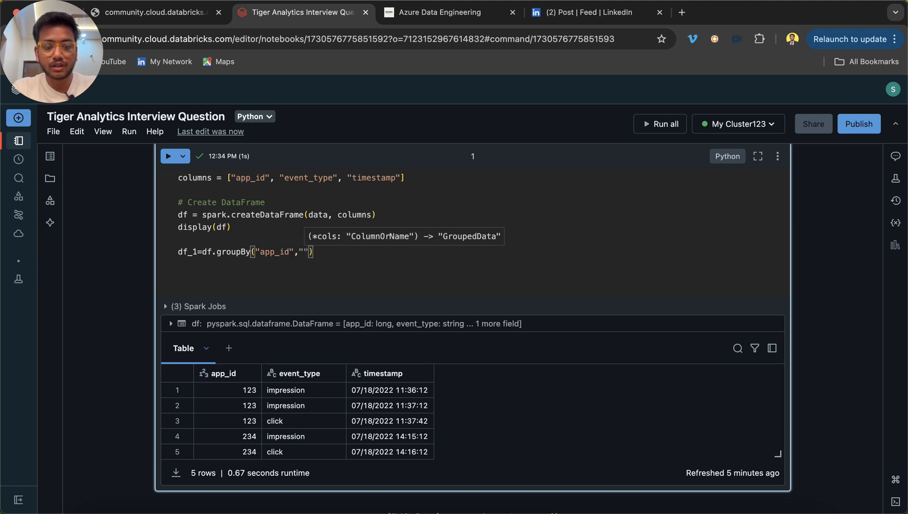
{"action": "type", "text": "event"}
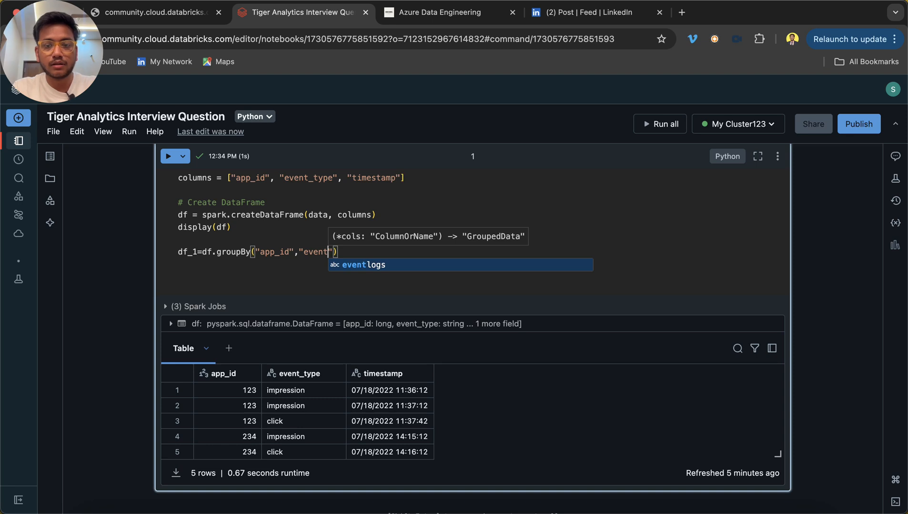
{"action": "type", "text": "_type"}
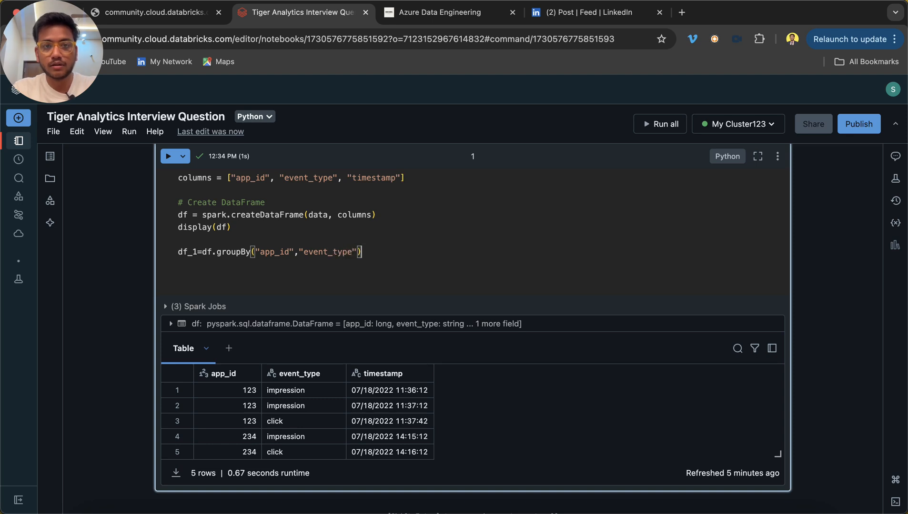
{"action": "type", "text": ".count()"}
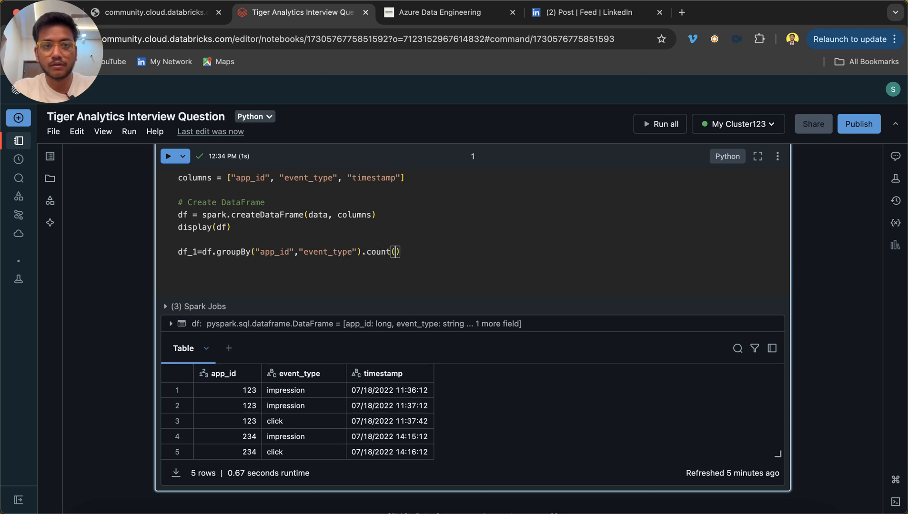
Add display(df_1) and run the cell.
{"action": "double_click", "coordinate": [187, 252]}
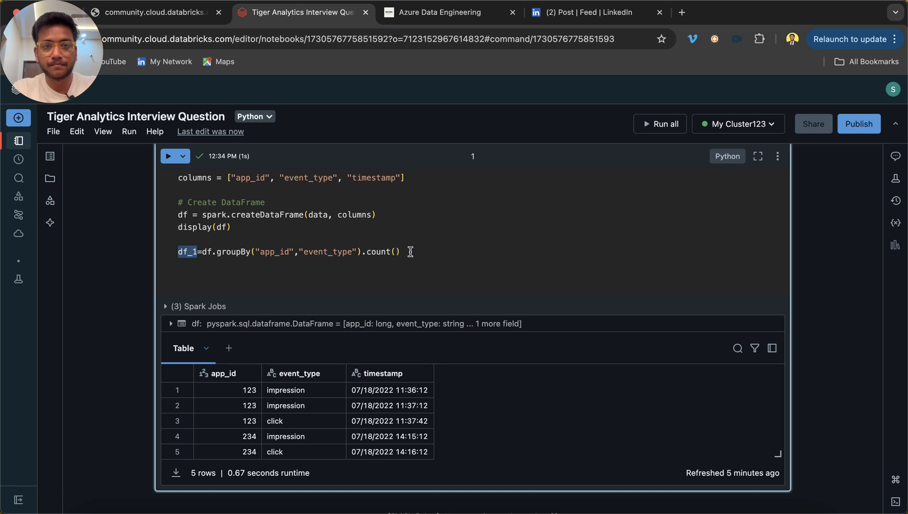
{"action": "type", "text": "display(df_1"}
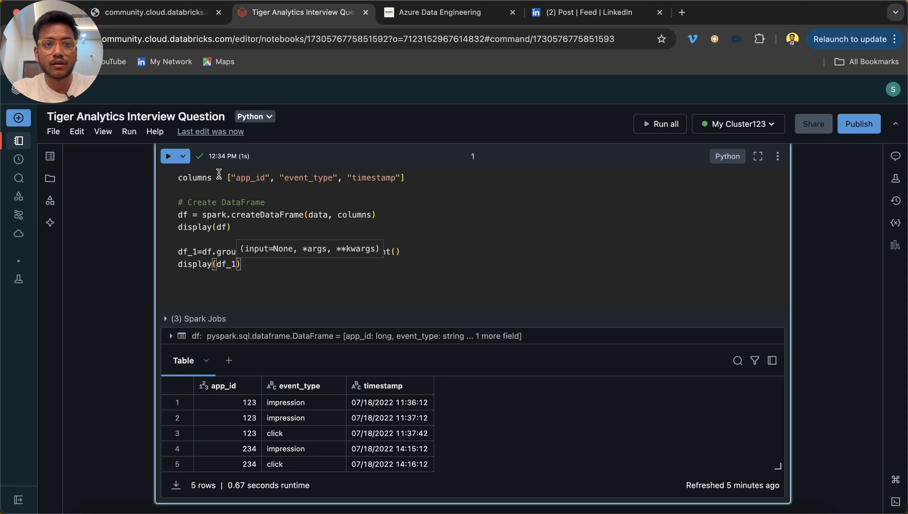
{"action": "left_click", "coordinate": [171, 156]}
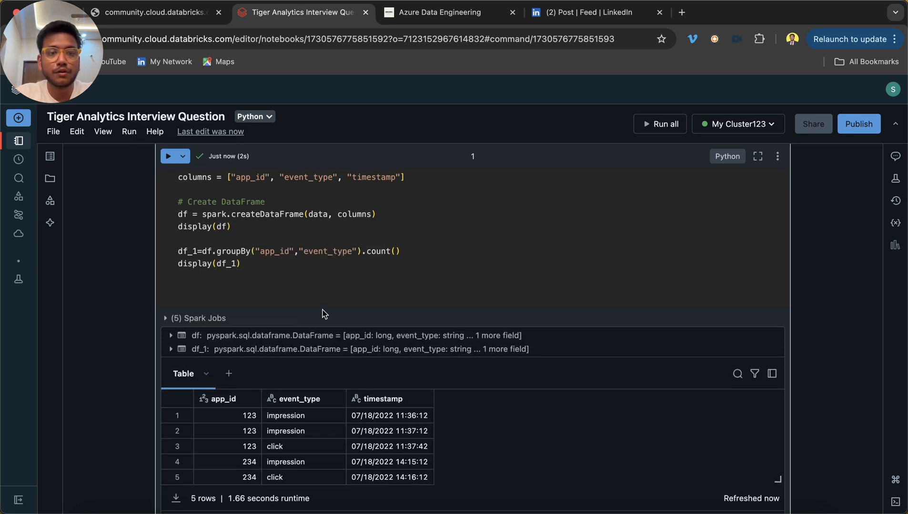
Inspect the grouped counts: app 123 shows 2 impressions and 1 click.
{"action": "scroll", "scroll_direction": "down", "scroll_amount": 3}
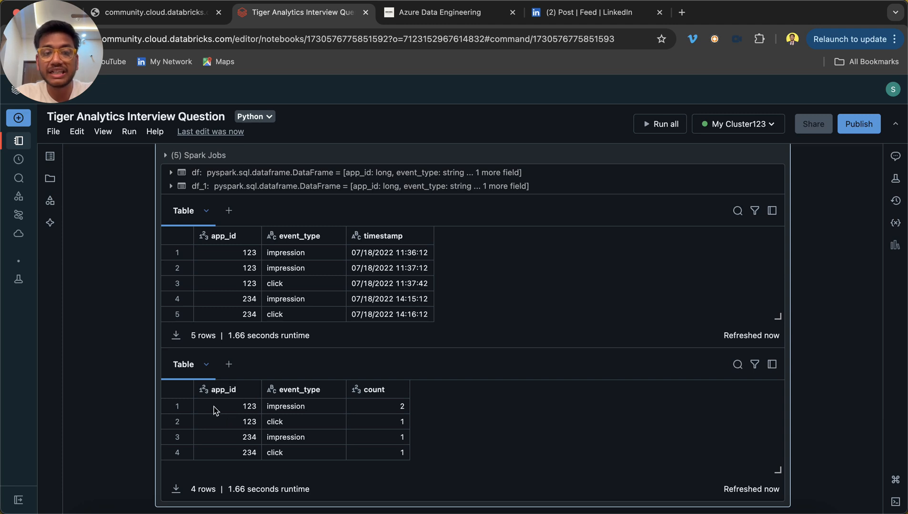
{"action": "left_click", "coordinate": [228, 406]}
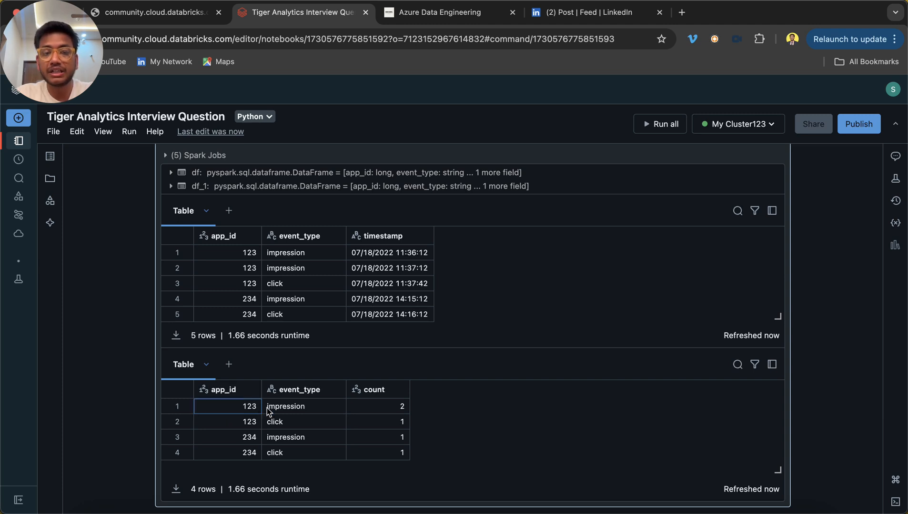
{"action": "left_click", "coordinate": [378, 406]}
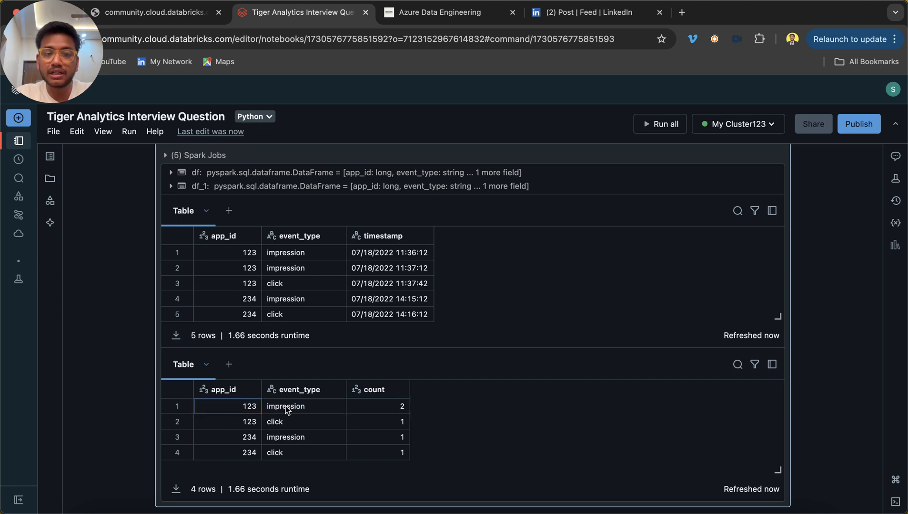
{"action": "left_click", "coordinate": [370, 422]}
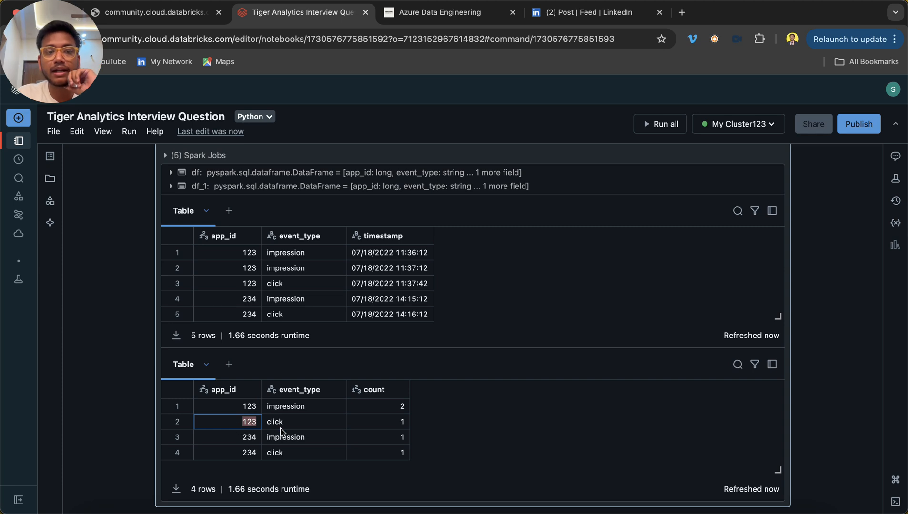
{"action": "left_click", "coordinate": [275, 422]}
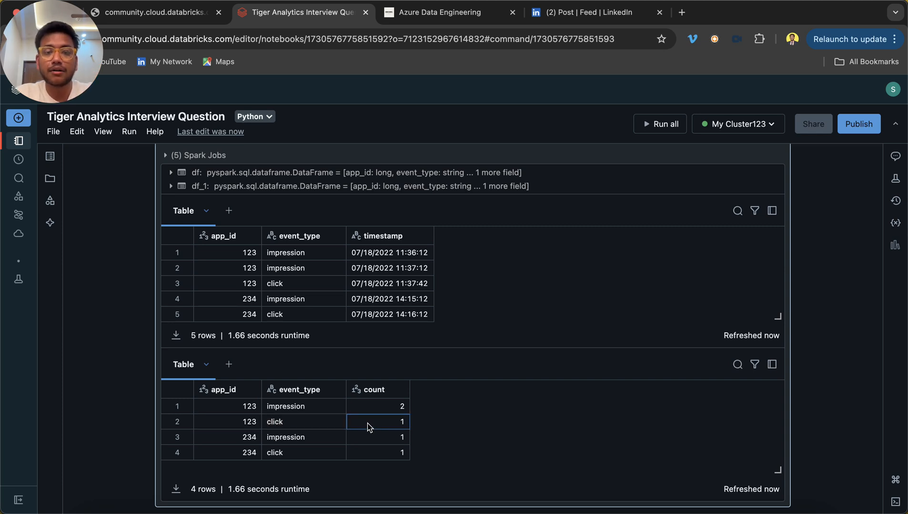
{"action": "left_click", "coordinate": [303, 437]}
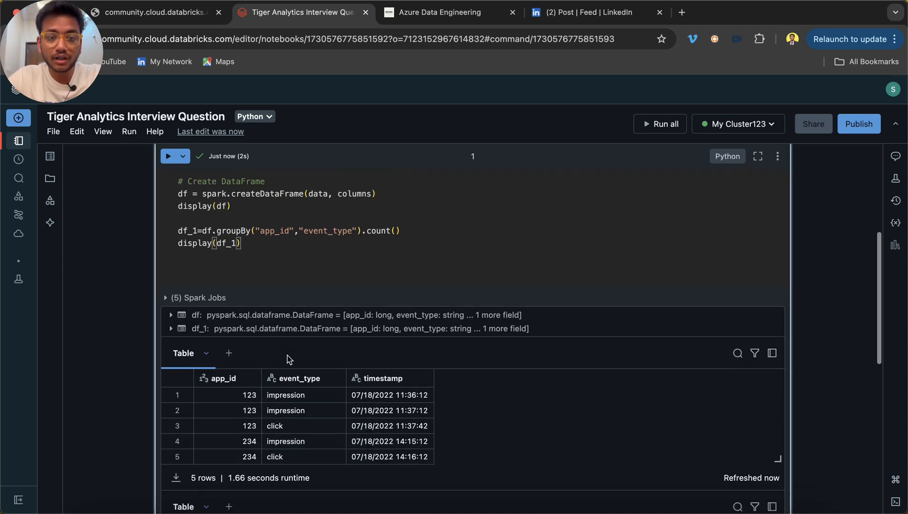
{"action": "scroll", "scroll_direction": "down", "scroll_amount": 3}
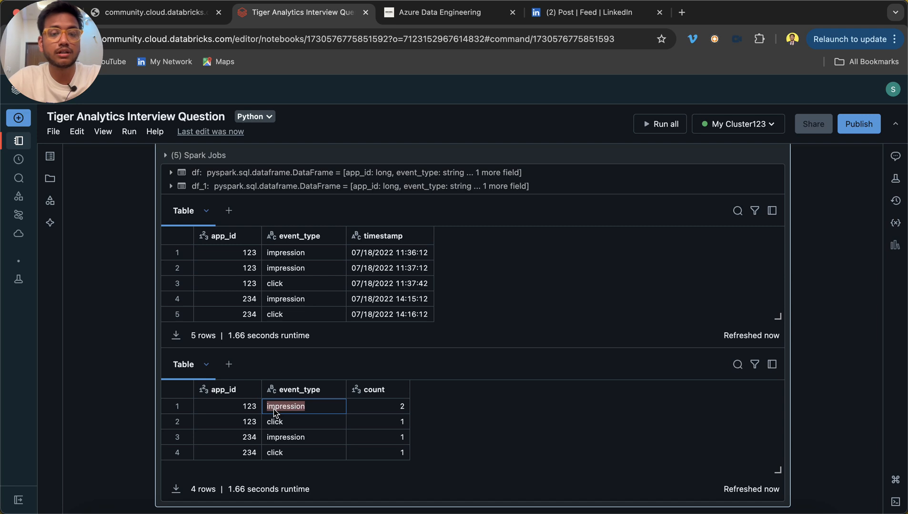
{"action": "mouse_move", "coordinate": [290, 332]}
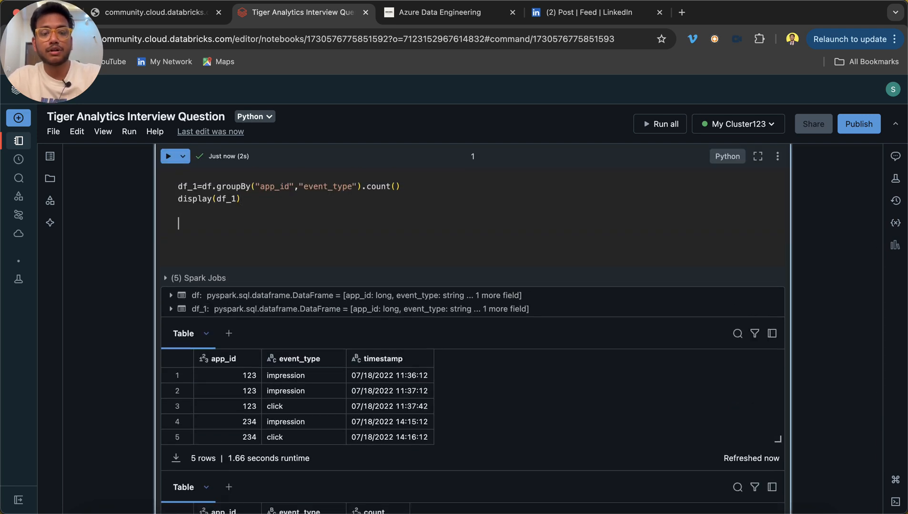
Define df_2 as df_1 grouped by app_id and pivoted on event_type into impression and click.
{"action": "type", "text": "df_2="}
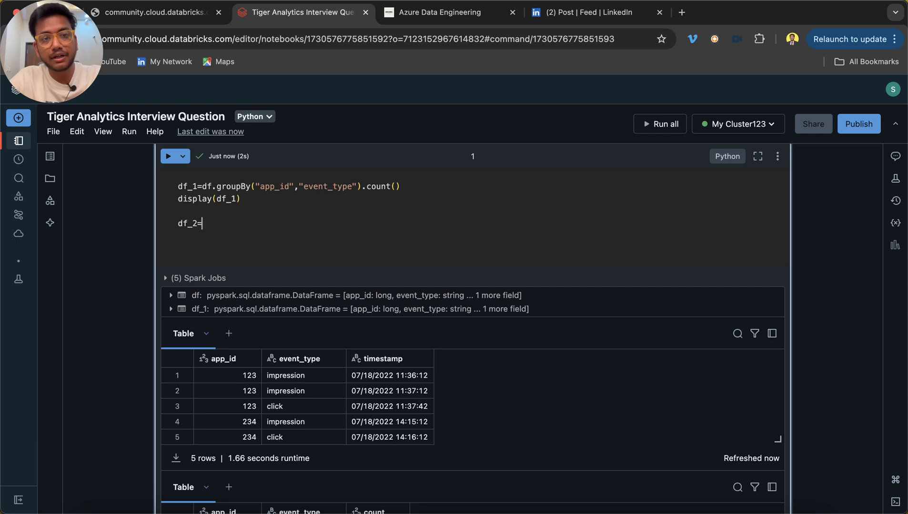
{"action": "type", "text": "df_1."}
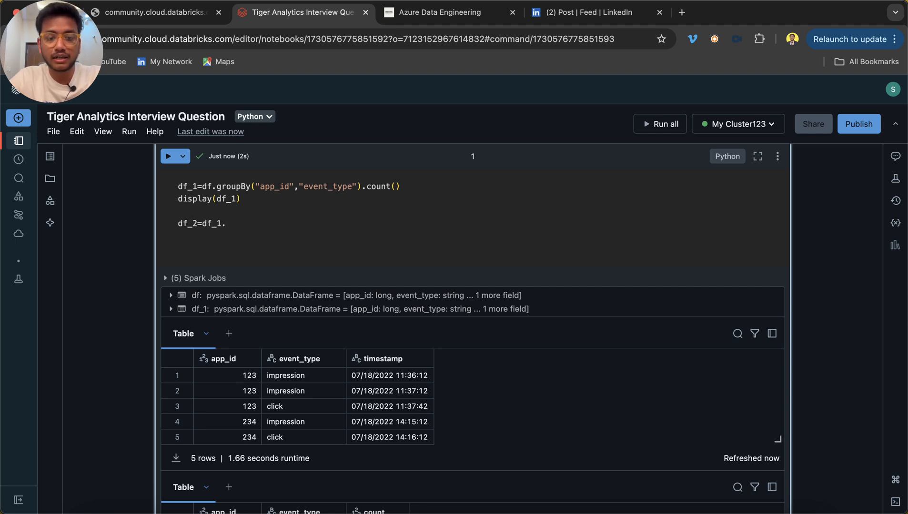
{"action": "type", "text": "groupBy"}
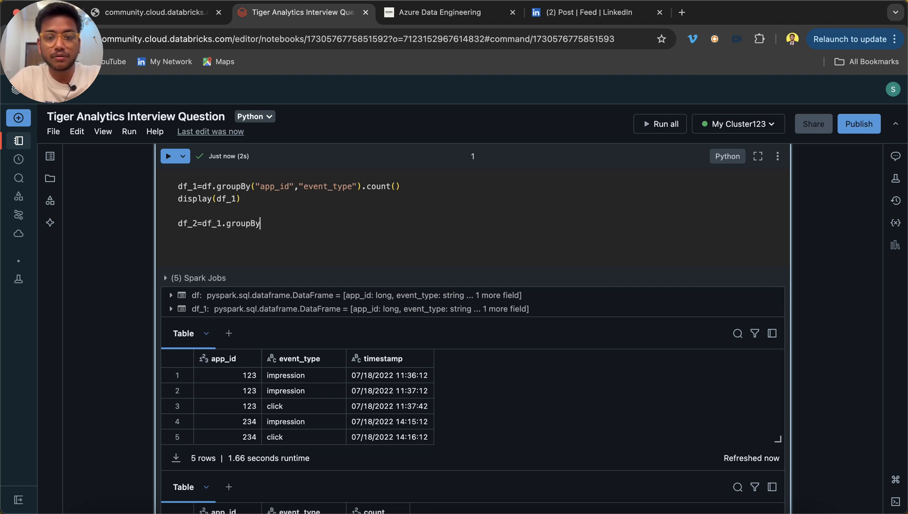
{"action": "type", "text": "(\"app\""}
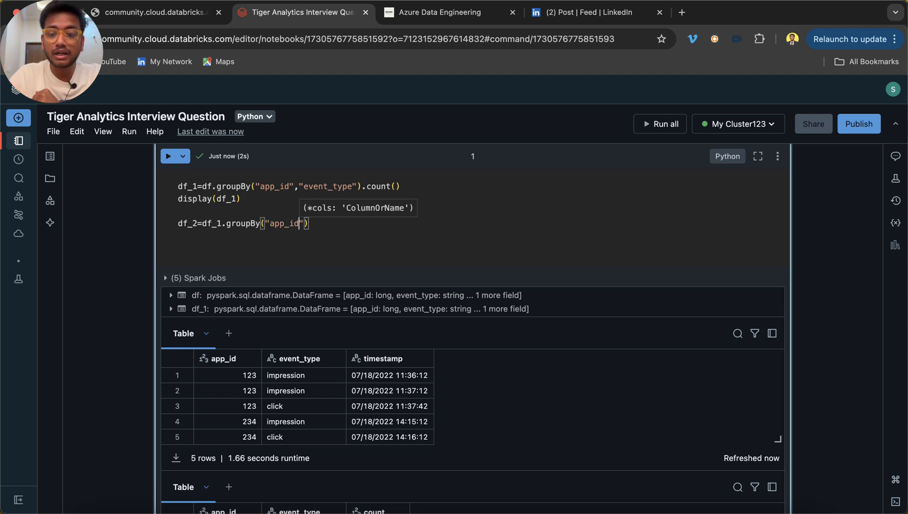
{"action": "type", "text": ".p"}
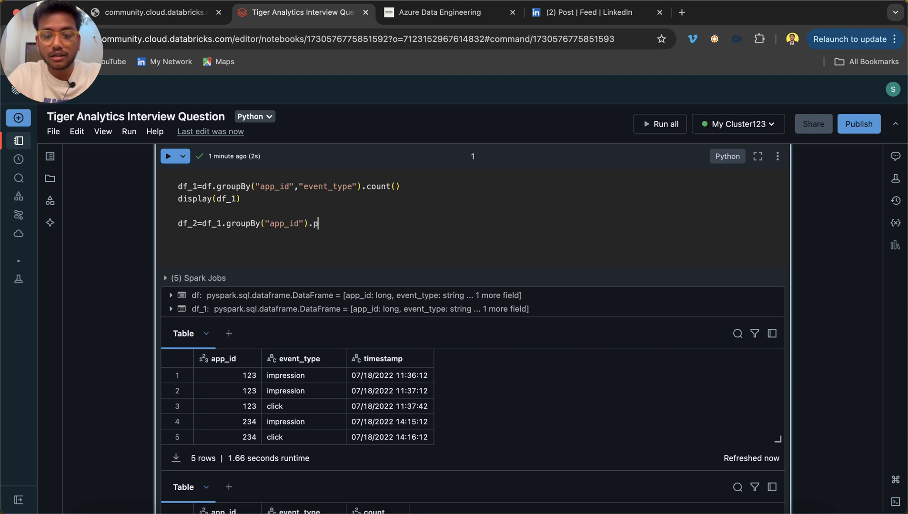
{"action": "type", "text": "ivot(\"\")"}
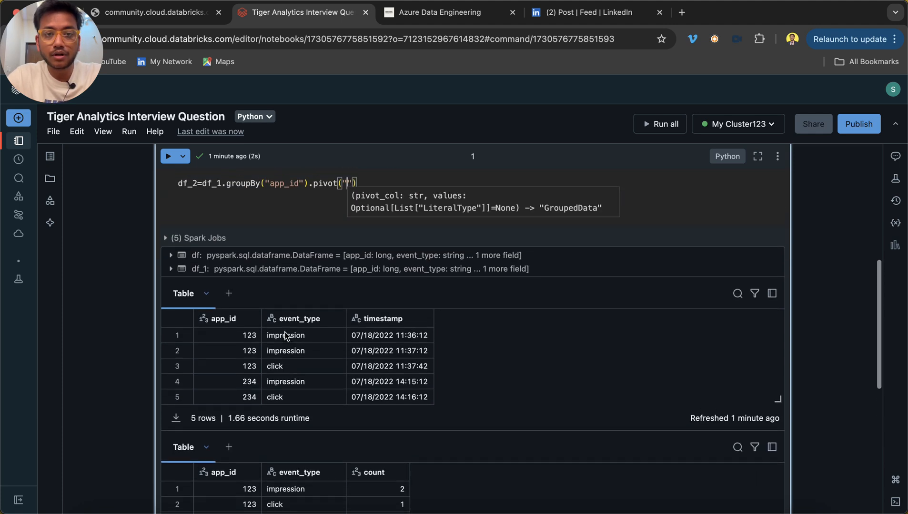
{"action": "type", "text": "event_type"}
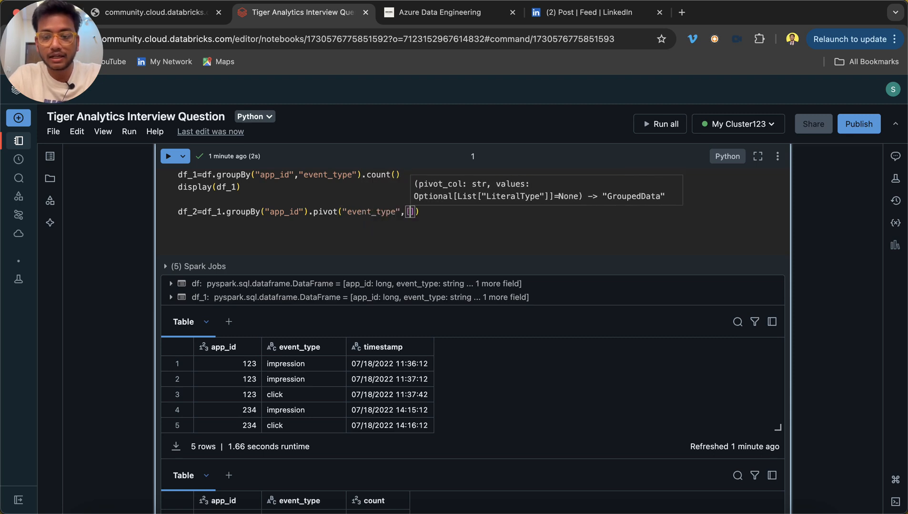
{"action": "scroll", "scroll_direction": "down", "scroll_amount": 3}
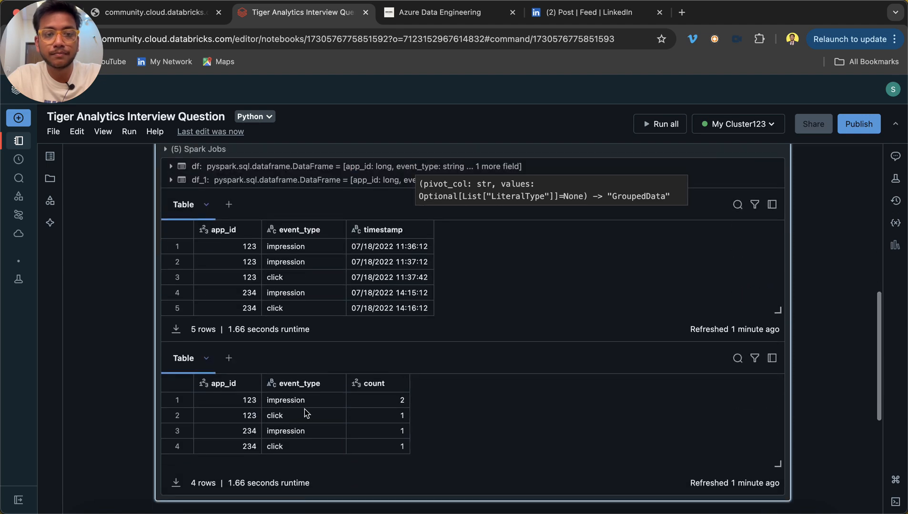
{"action": "mouse_move", "coordinate": [276, 413]}
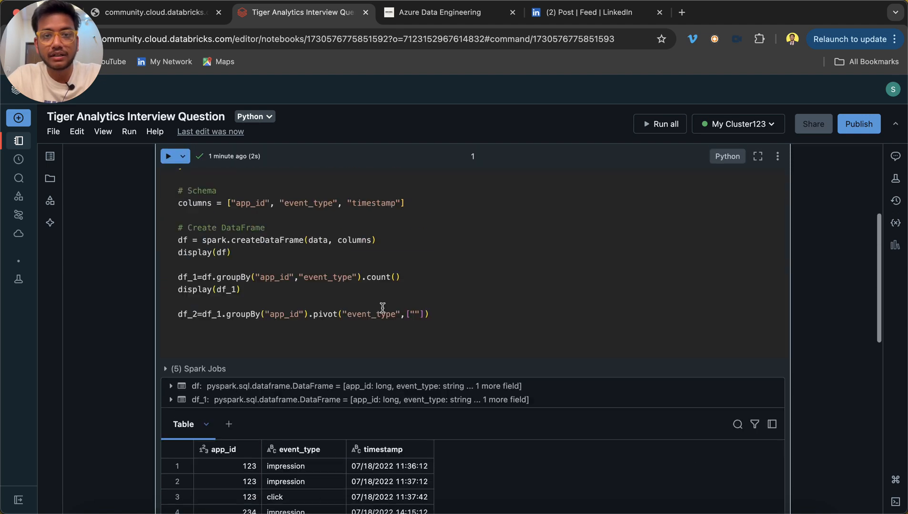
{"action": "type", "text": "impression\",\"clinek"}
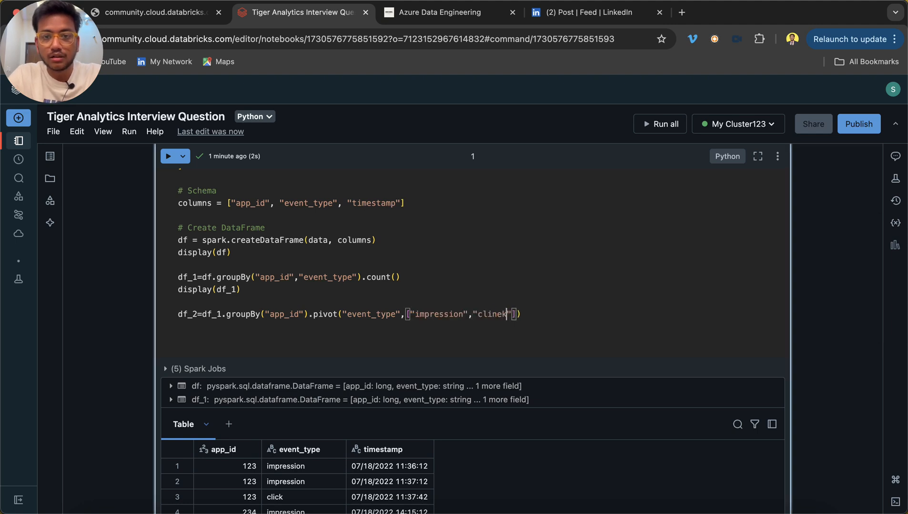
{"action": "type", "text": "click"}
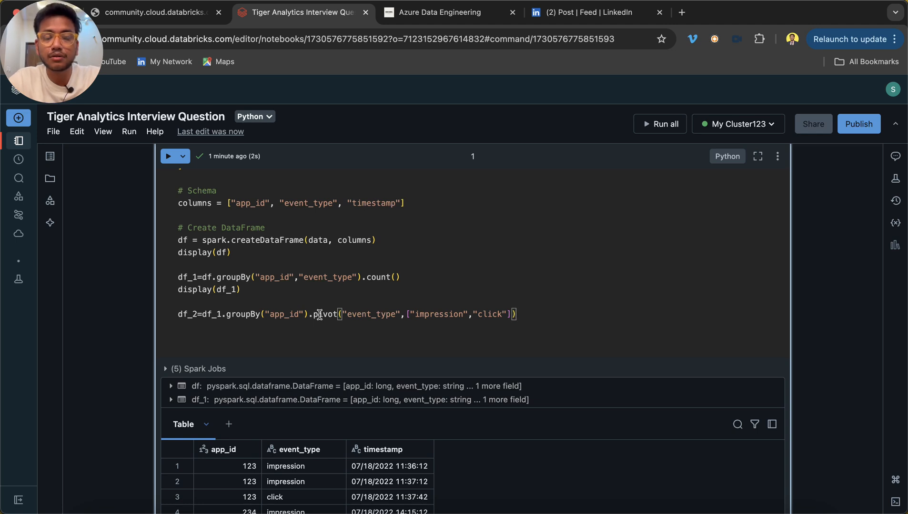
Add .sum(count), run the cell, and after the failure select count to quote it.
{"action": "double_click", "coordinate": [325, 314]}
{"action": "type", "text": ".sum("}
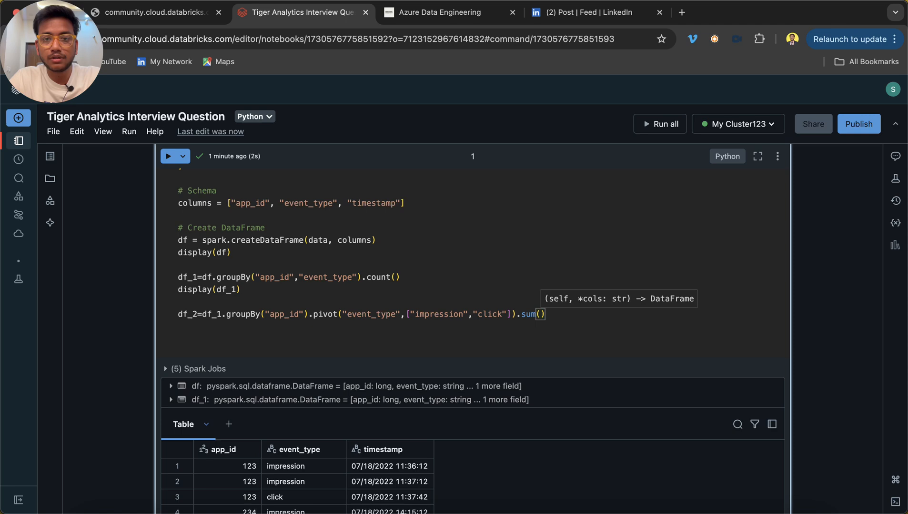
{"action": "scroll", "scroll_direction": "down", "scroll_amount": 3}
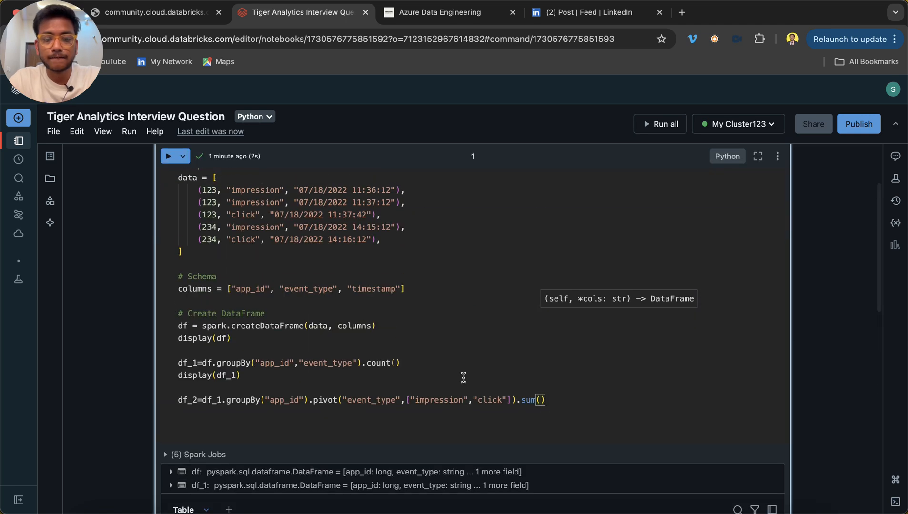
{"action": "type", "text": "count"}
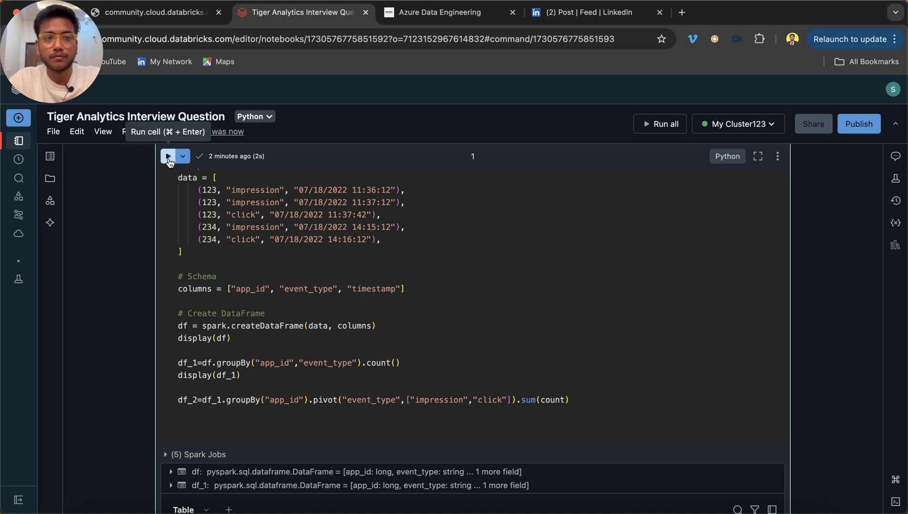
{"action": "left_click", "coordinate": [168, 156]}
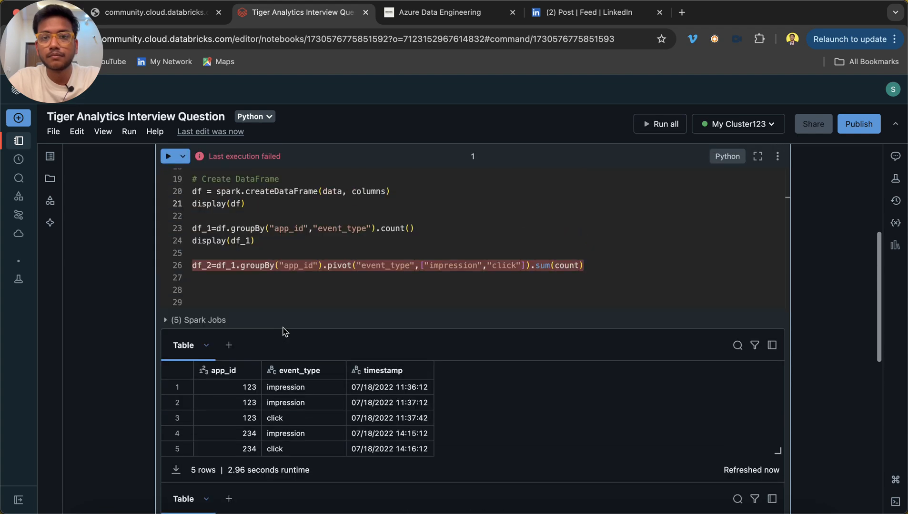
{"action": "mouse_move", "coordinate": [605, 425]}
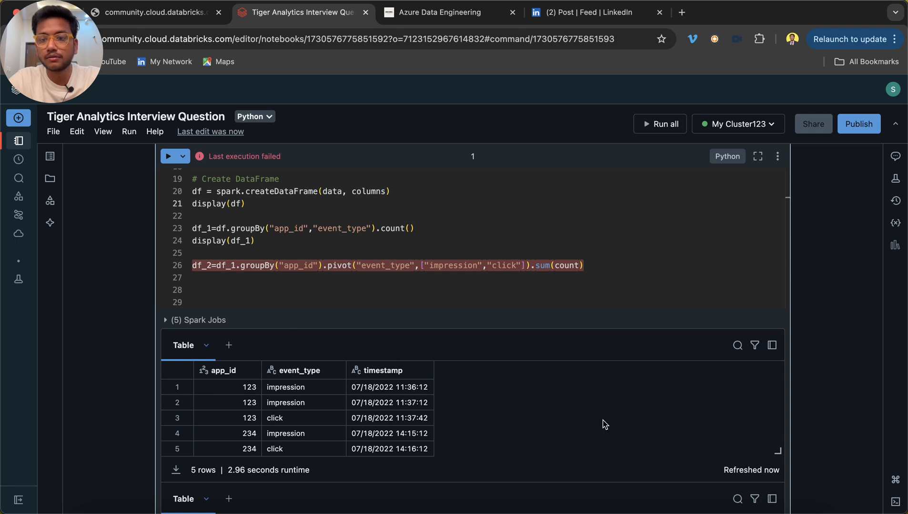
{"action": "mouse_move", "coordinate": [845, 506]}
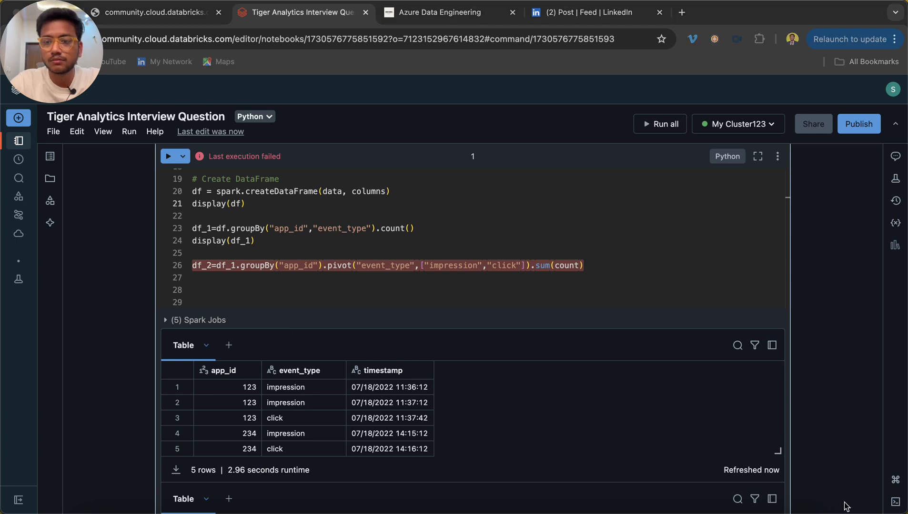
{"action": "double_click", "coordinate": [568, 266]}
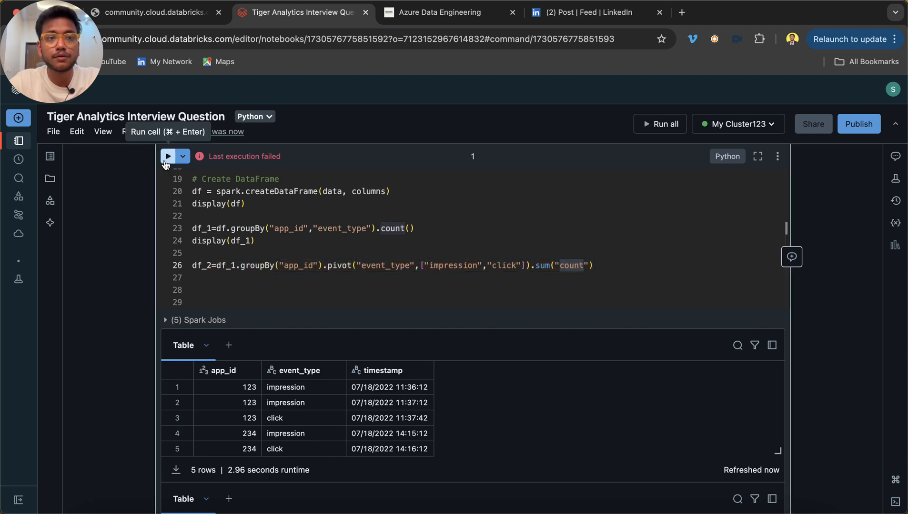
Rerun with sum("count") and inspect df_2: app 234 has 1 impression and 1 click.
{"action": "left_click", "coordinate": [168, 156]}
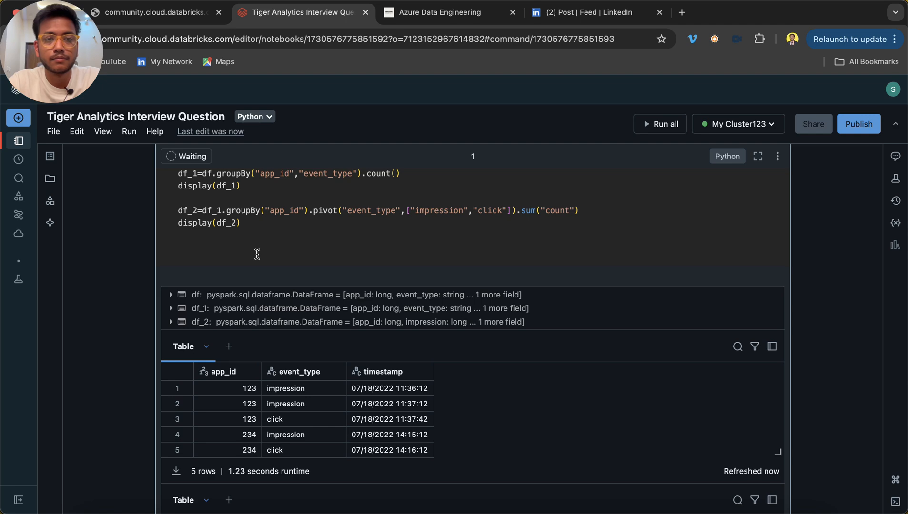
{"action": "left_click", "coordinate": [660, 124]}
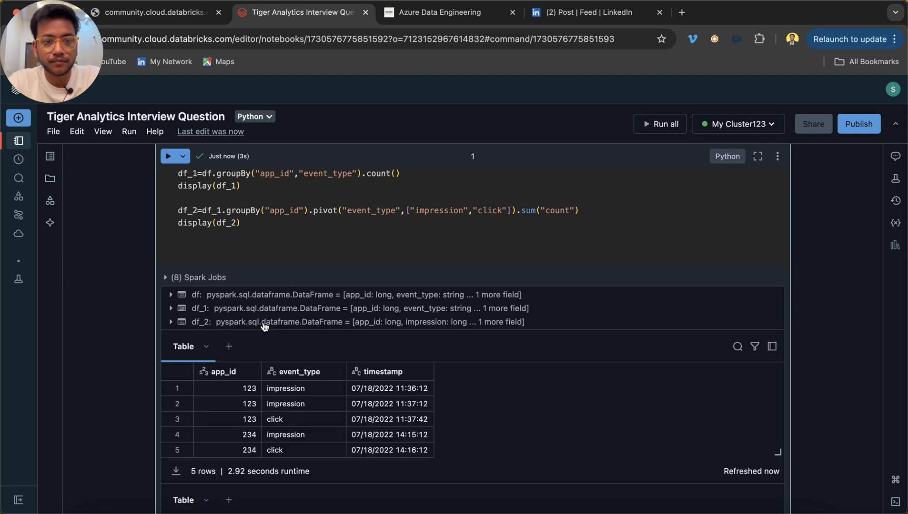
{"action": "scroll", "scroll_direction": "down", "scroll_amount": 3}
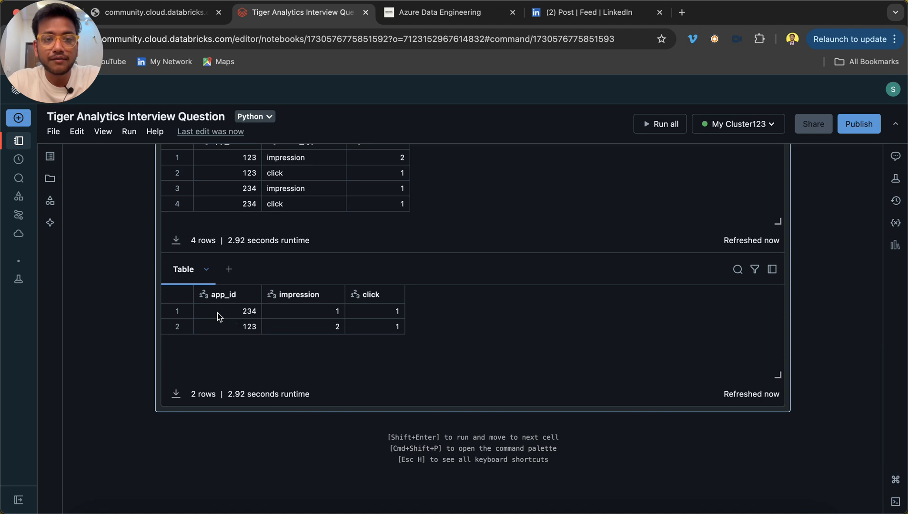
{"action": "left_click", "coordinate": [303, 312]}
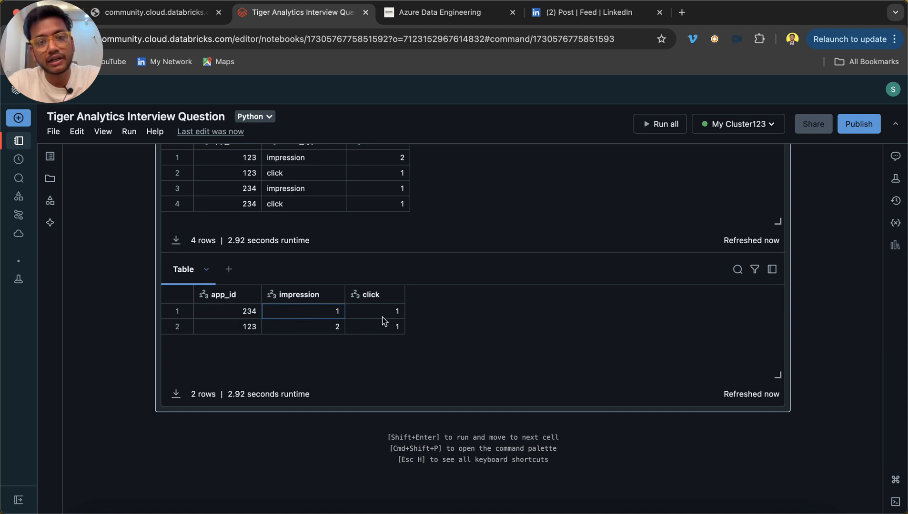
{"action": "left_click", "coordinate": [376, 311]}
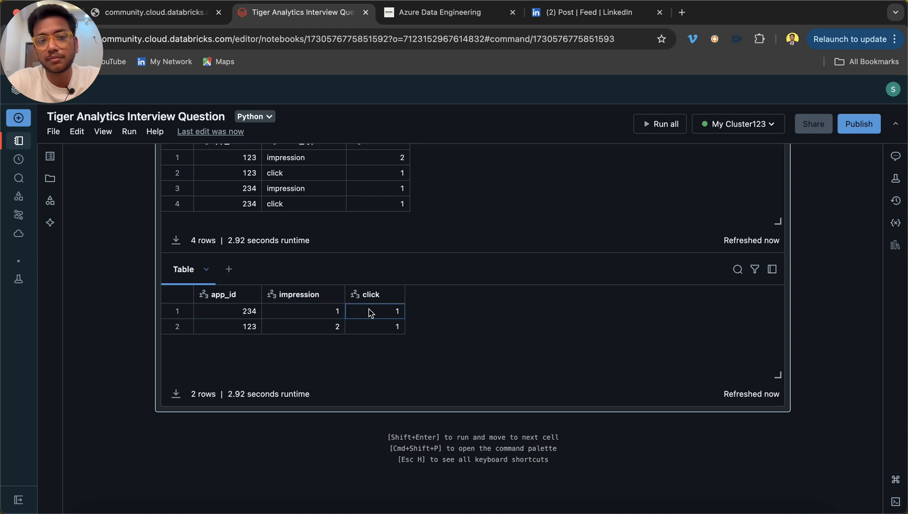
{"action": "mouse_move", "coordinate": [215, 319]}
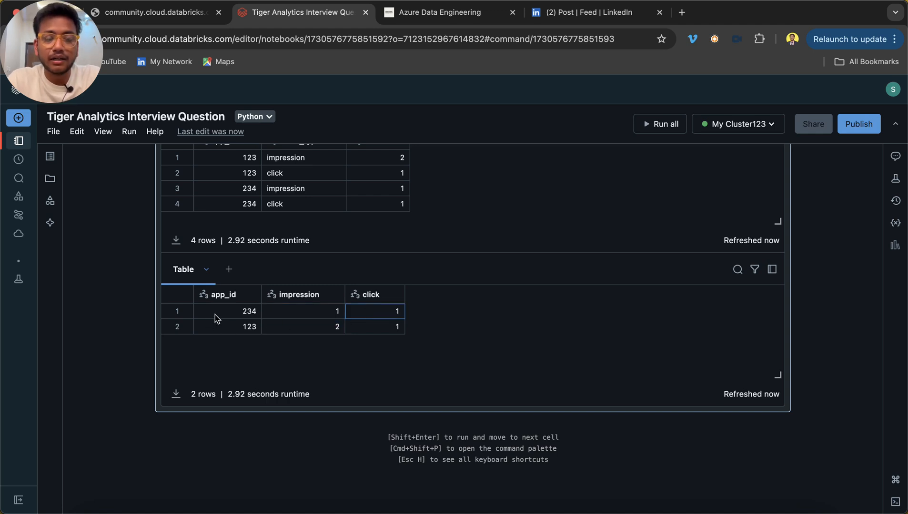
{"action": "scroll", "scroll_direction": "down", "scroll_amount": 3}
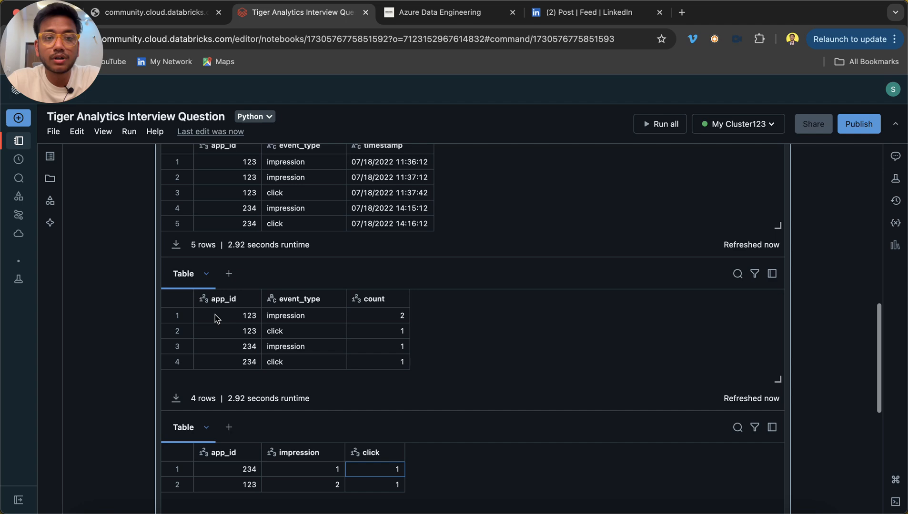
{"action": "scroll", "scroll_direction": "down", "scroll_amount": 3}
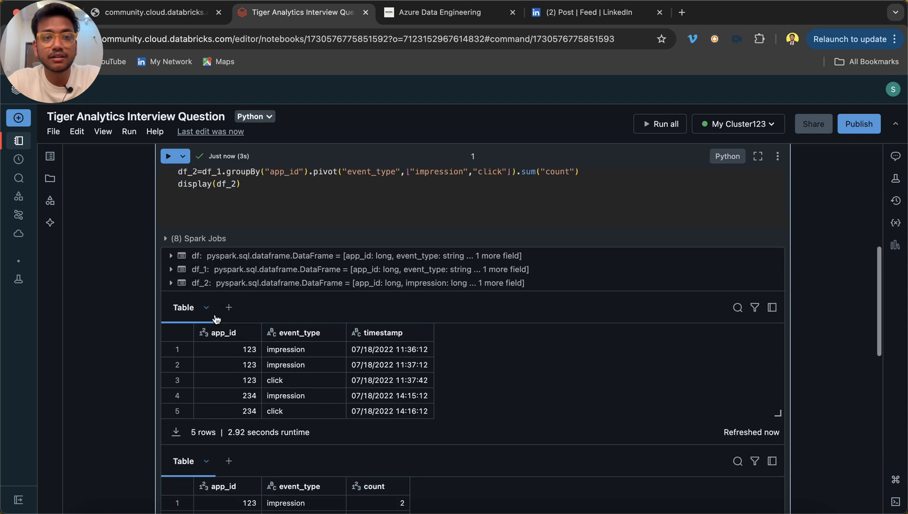
Define df_3 as df_2 with a ctr column equal to click divided by impression times 100.
{"action": "type", "text": "df"}
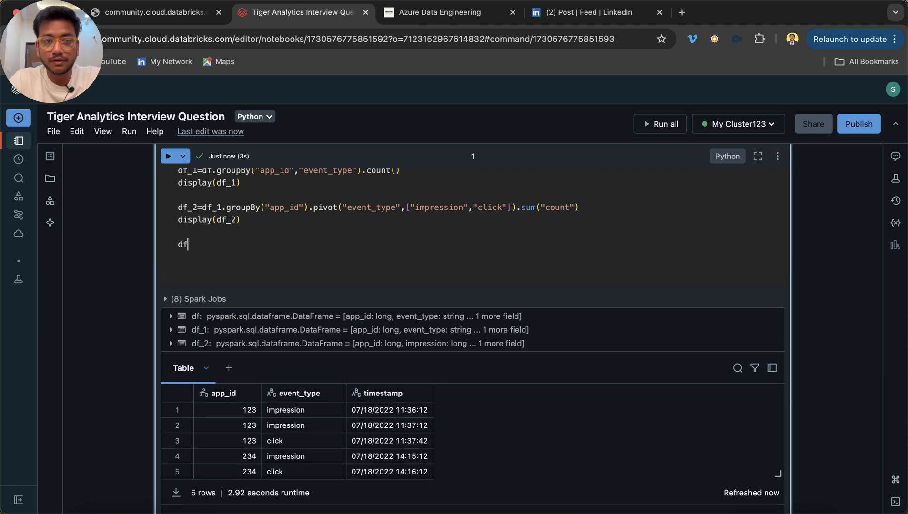
{"action": "type", "text": "_3=df_2"}
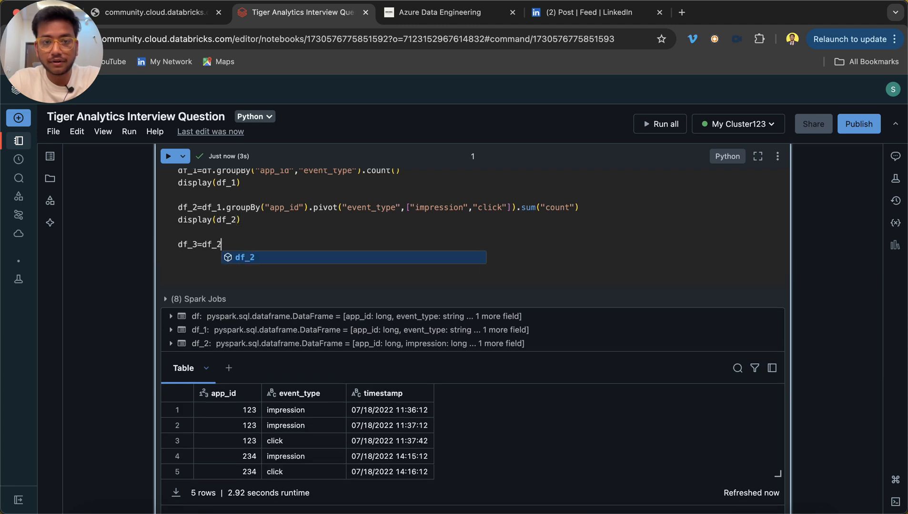
{"action": "type", "text": ".gr"}
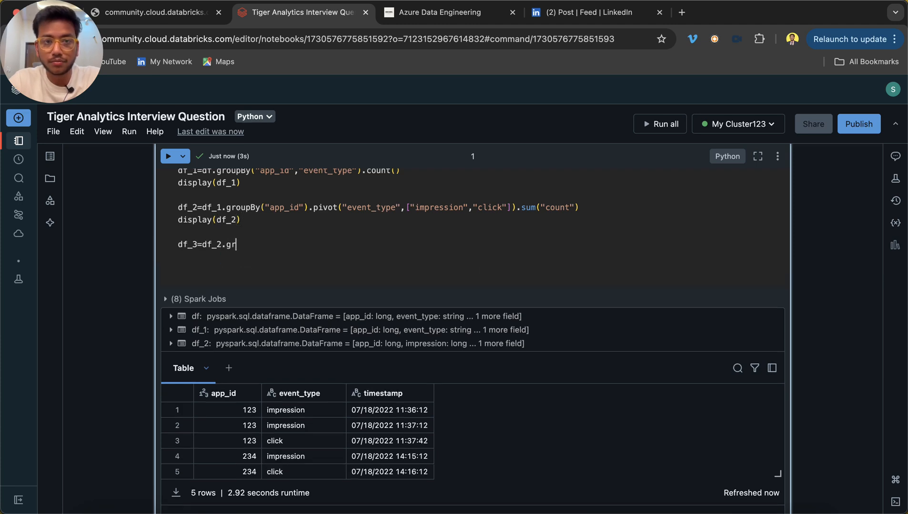
{"action": "type", "text": "gr"}
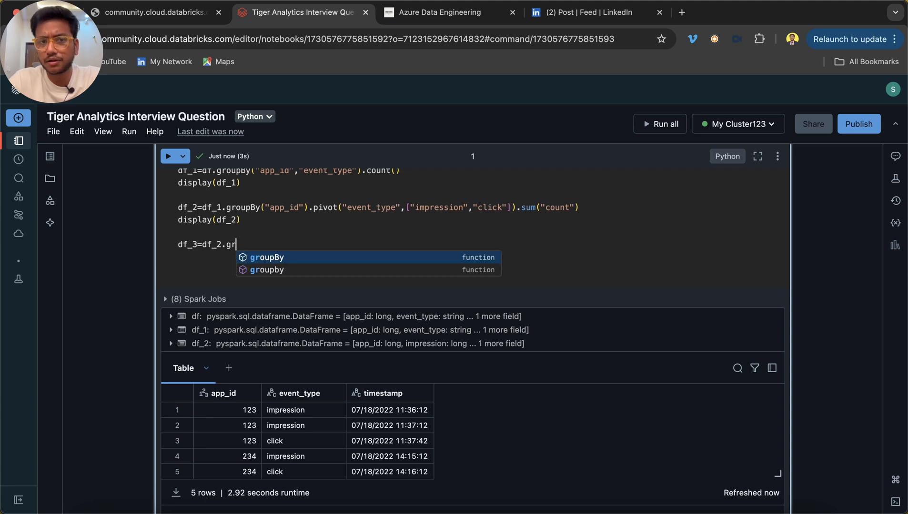
{"action": "type", "text": "withColumn("}
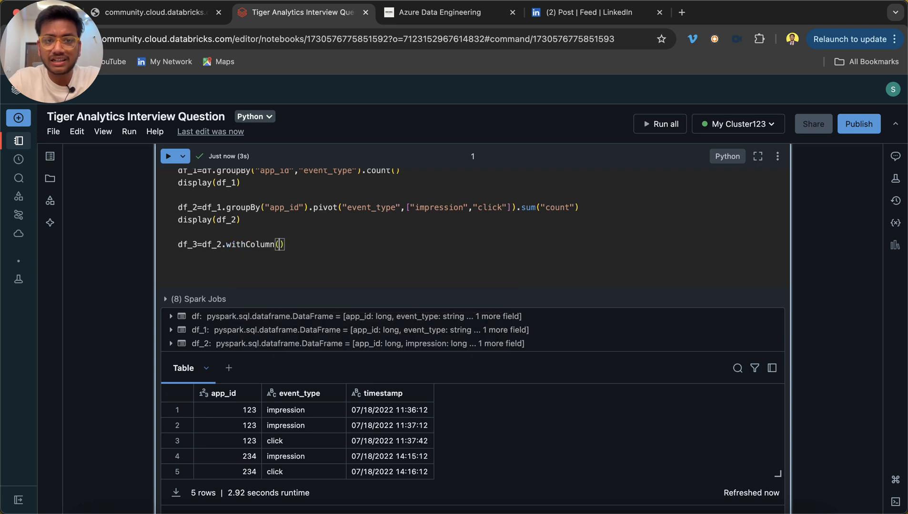
{"action": "type", "text": "\"ctr\""}
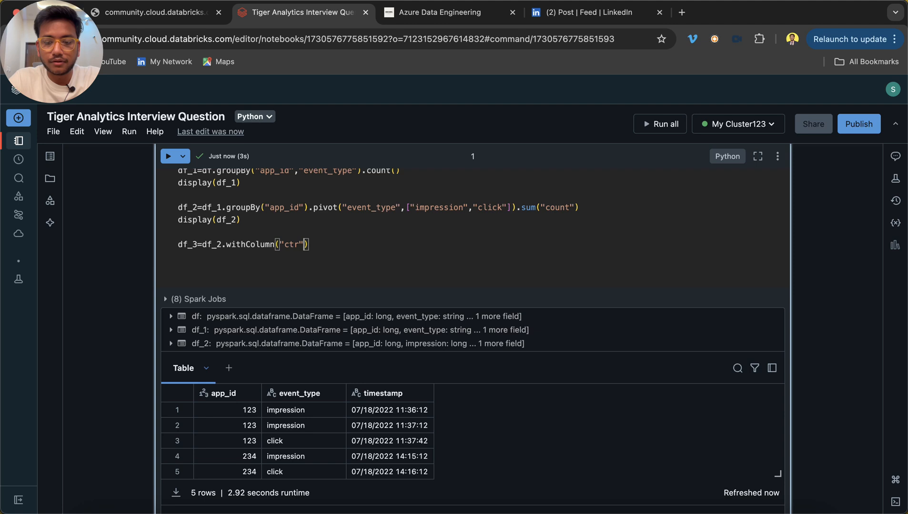
{"action": "type", "text": ","}
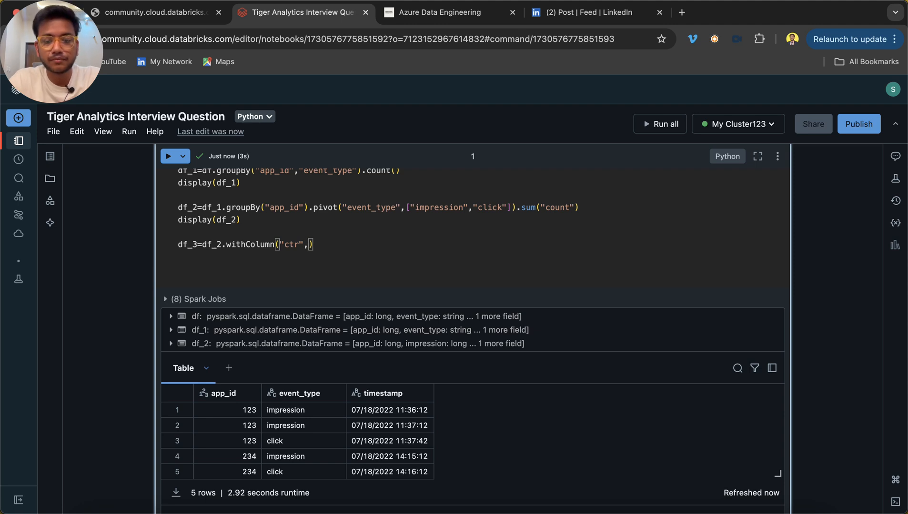
{"action": "scroll", "scroll_direction": "down", "scroll_amount": 3}
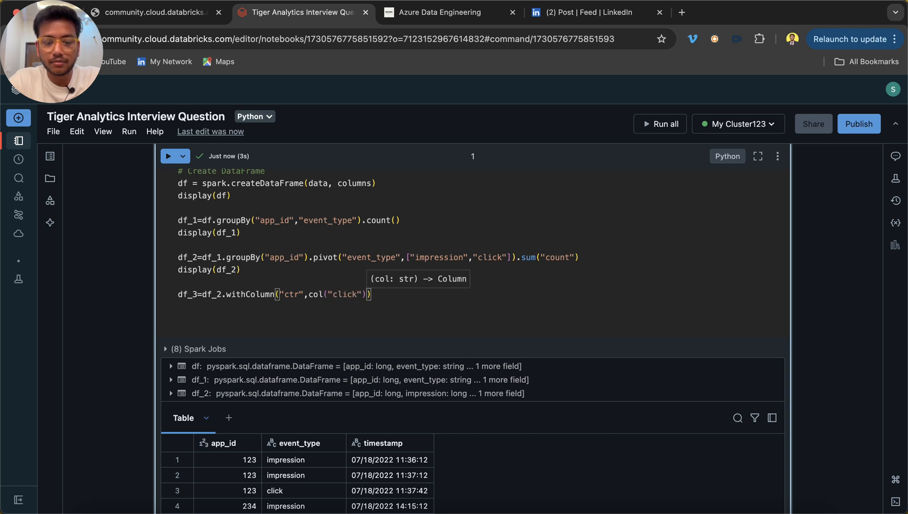
{"action": "type", "text": "/col(\""}
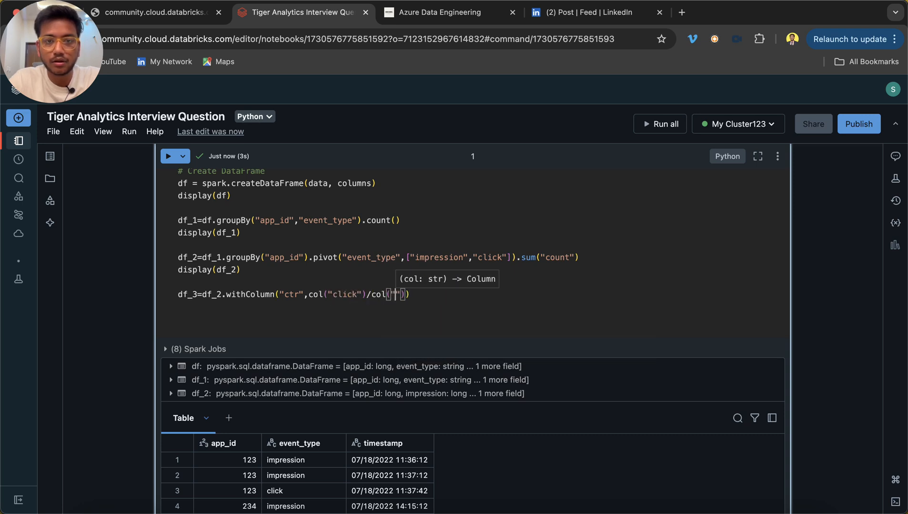
{"action": "type", "text": "impression"}
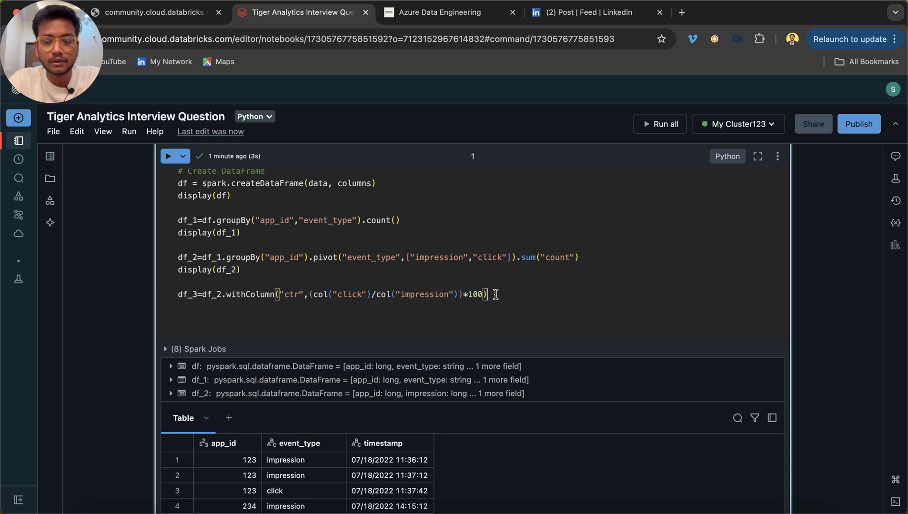
Add display(df_3) and run the cell.
{"action": "type", "text": "display"}
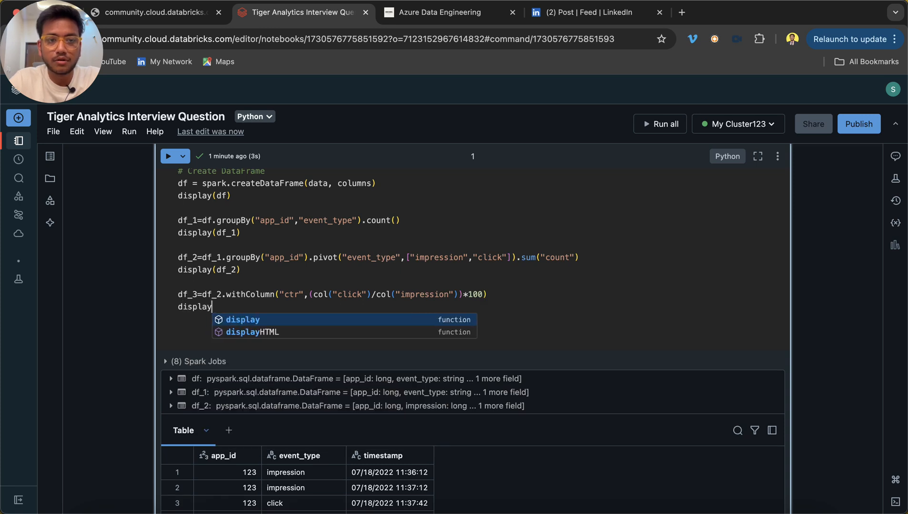
{"action": "type", "text": "(df_3"}
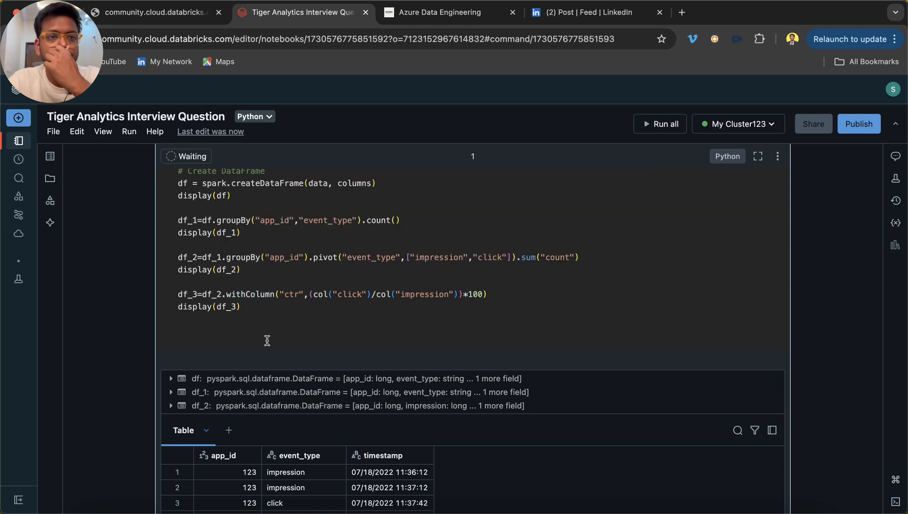
Scroll through the count, pivot and df_3 result tables after the run finishes.
{"action": "scroll", "scroll_direction": "down", "scroll_amount": 3}
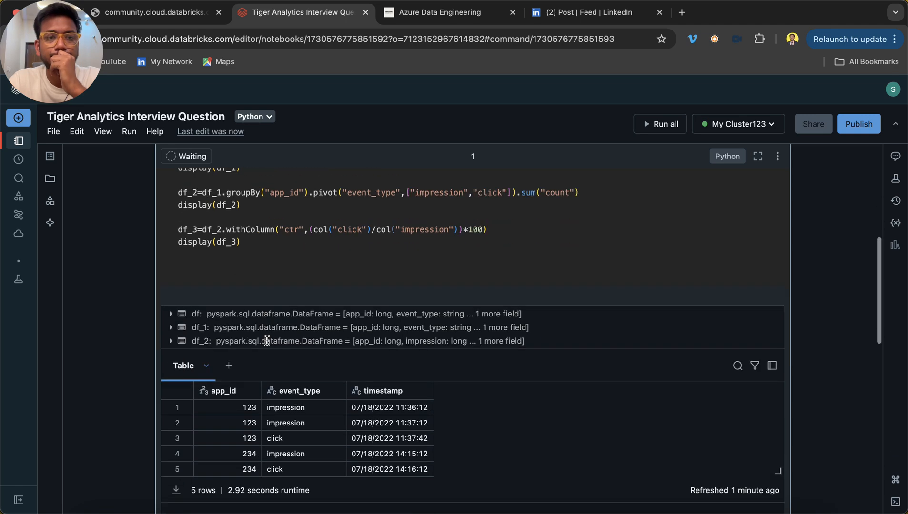
{"action": "scroll", "scroll_direction": "down", "scroll_amount": 3}
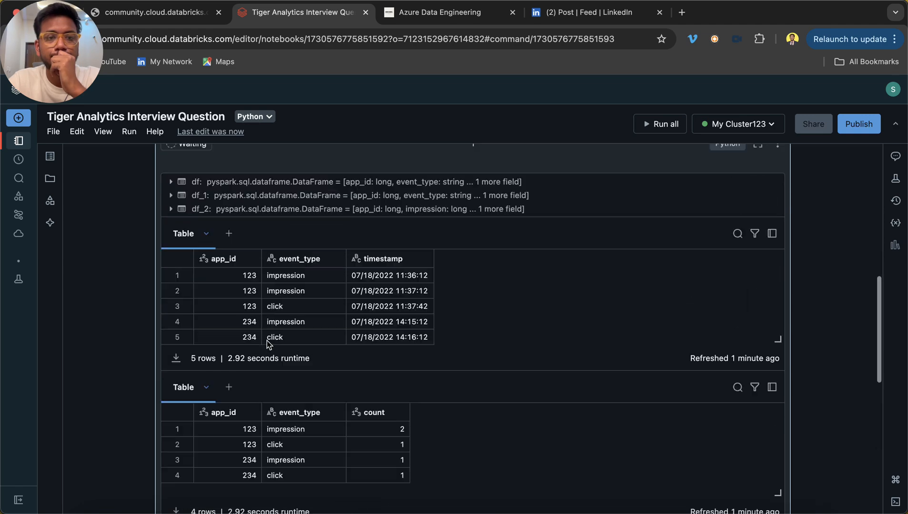
{"action": "scroll", "scroll_direction": "down", "scroll_amount": 3}
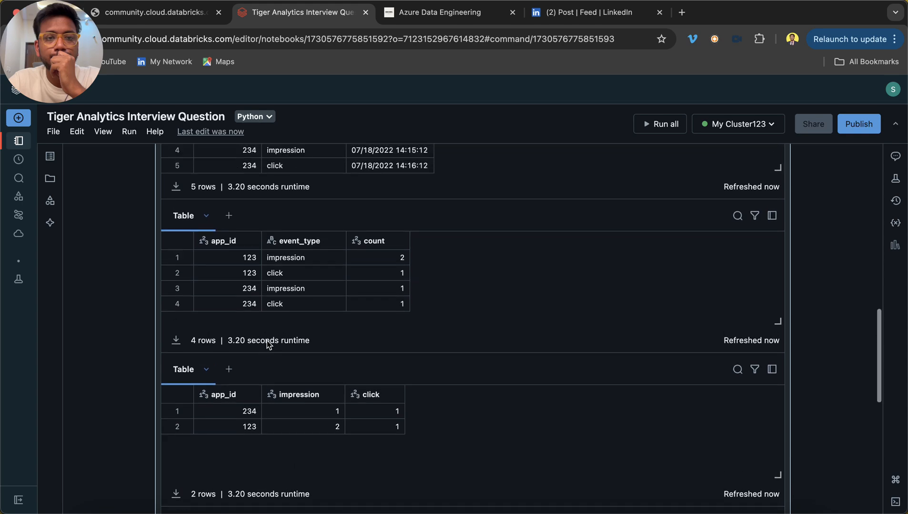
{"action": "scroll", "scroll_direction": "down", "scroll_amount": 3}
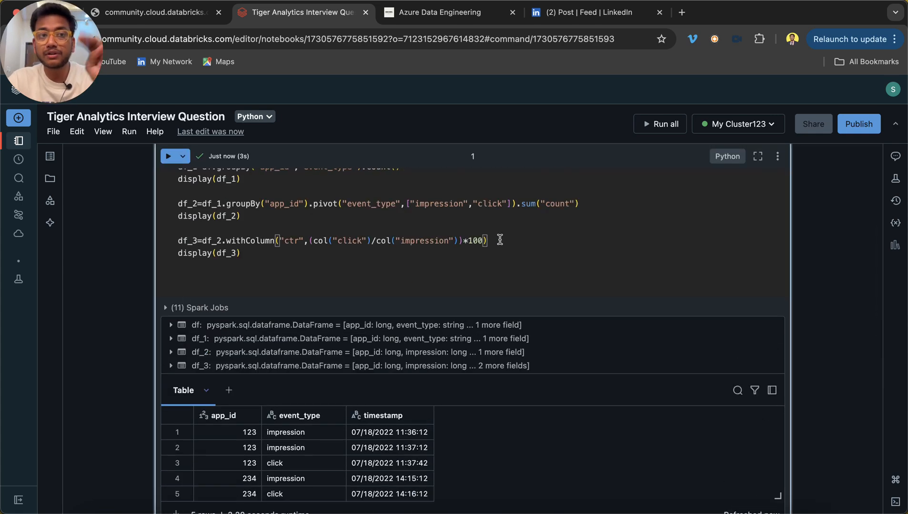
Append .drop("impression","click") to df_3 and rerun, leaving only app_id and ctr.
{"action": "type", "text": ".drop"}
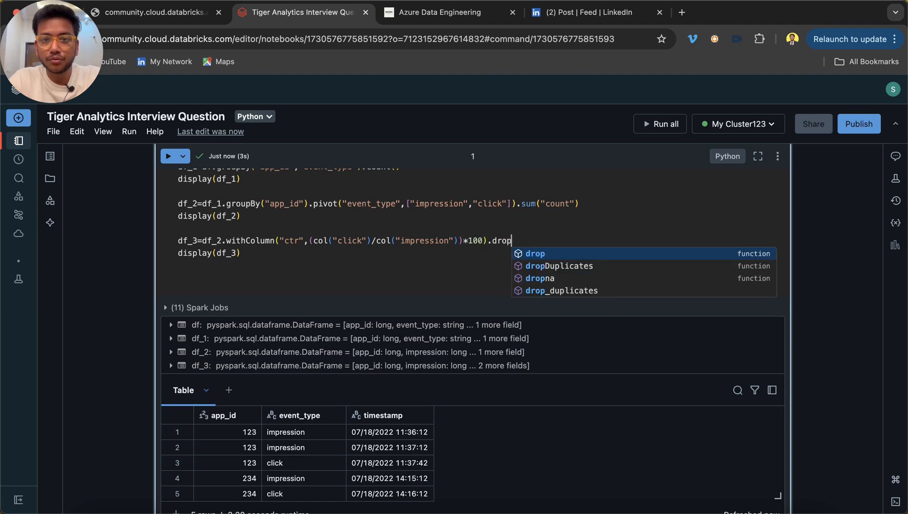
{"action": "type", "text": "(\"\")"}
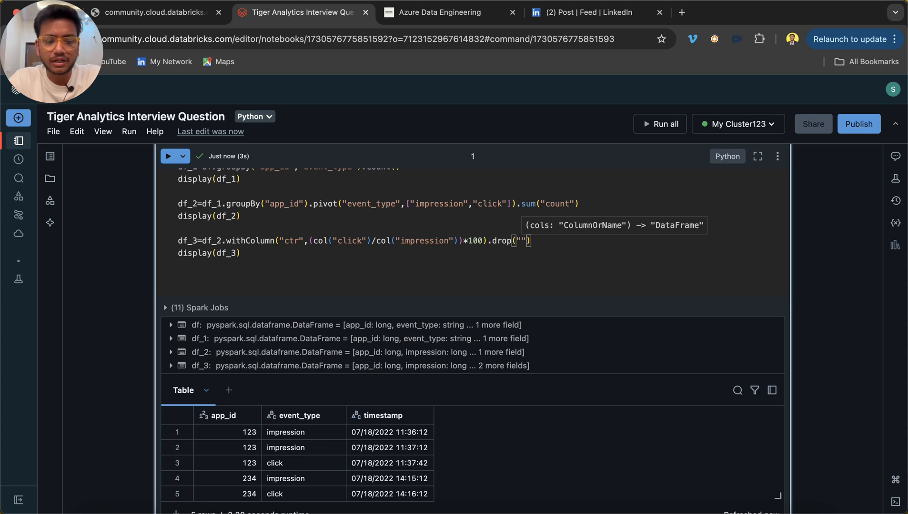
{"action": "type", "text": "impre"}
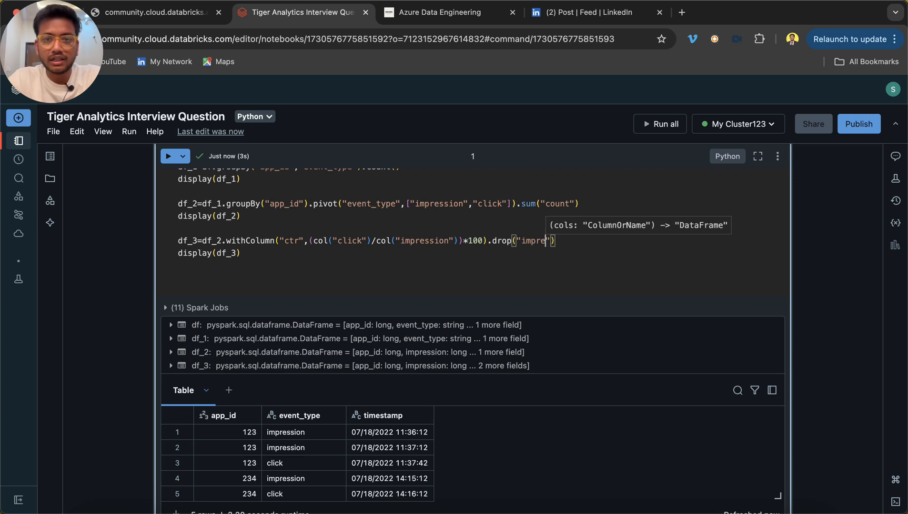
{"action": "type", "text": "ssion"}
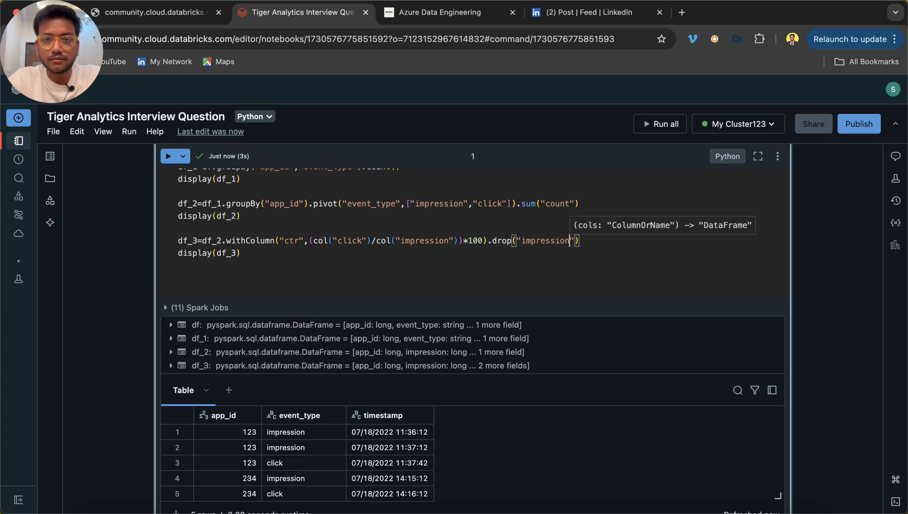
{"action": "type", "text": ",\"clice\""}
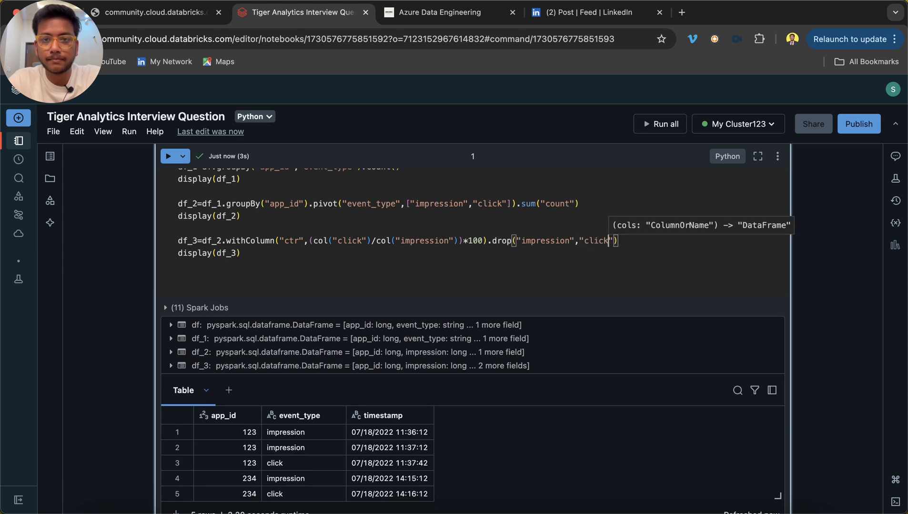
{"action": "mouse_move", "coordinate": [168, 156]}
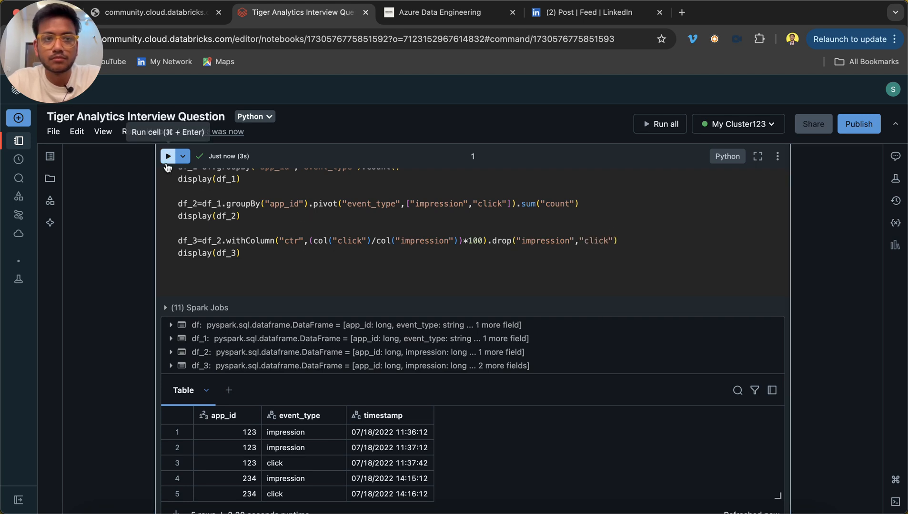
{"action": "left_click", "coordinate": [167, 156]}
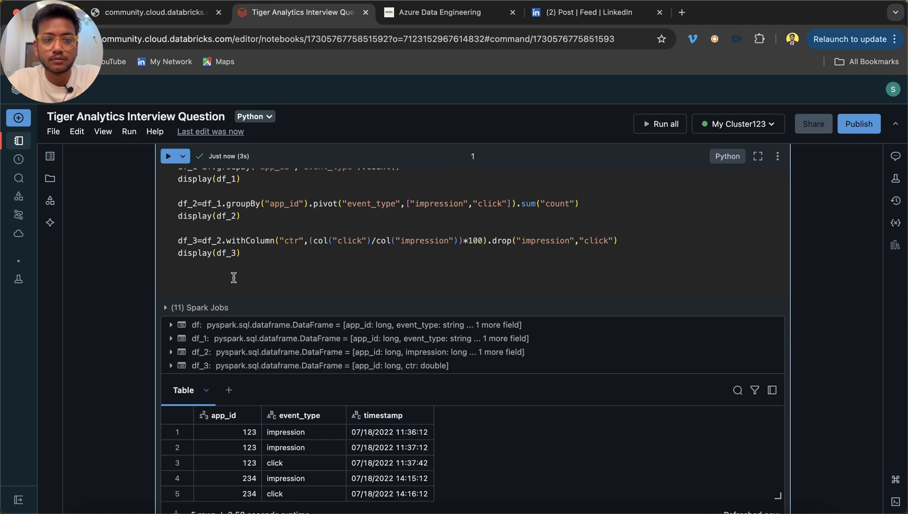
{"action": "scroll", "scroll_direction": "down", "scroll_amount": 3}
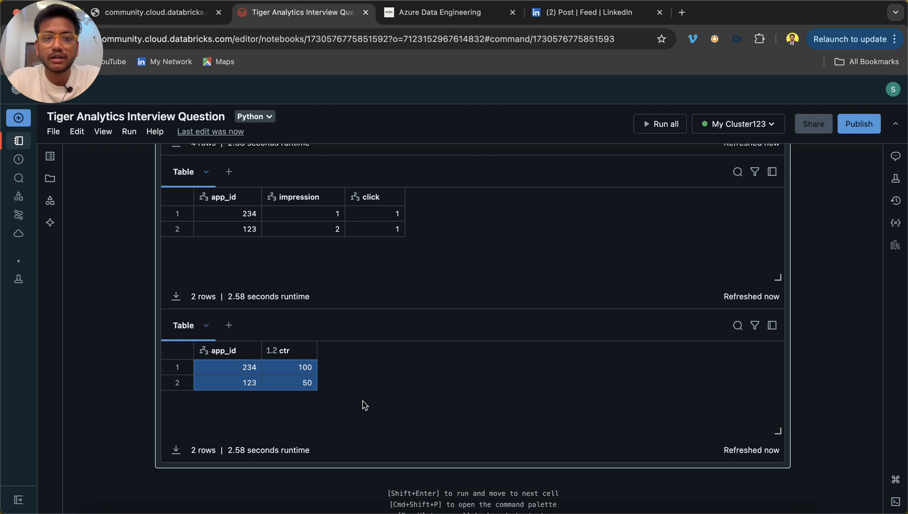
{"action": "mouse_move", "coordinate": [257, 394]}
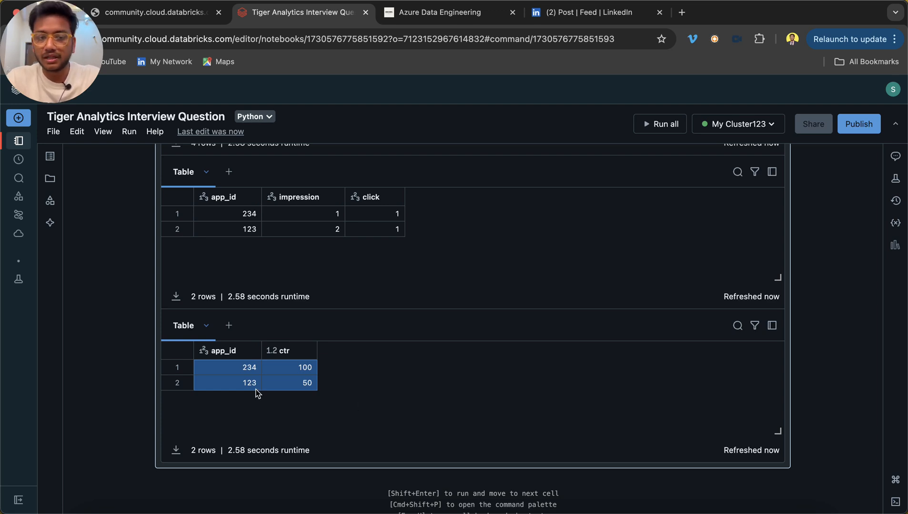
{"action": "mouse_move", "coordinate": [357, 331]}
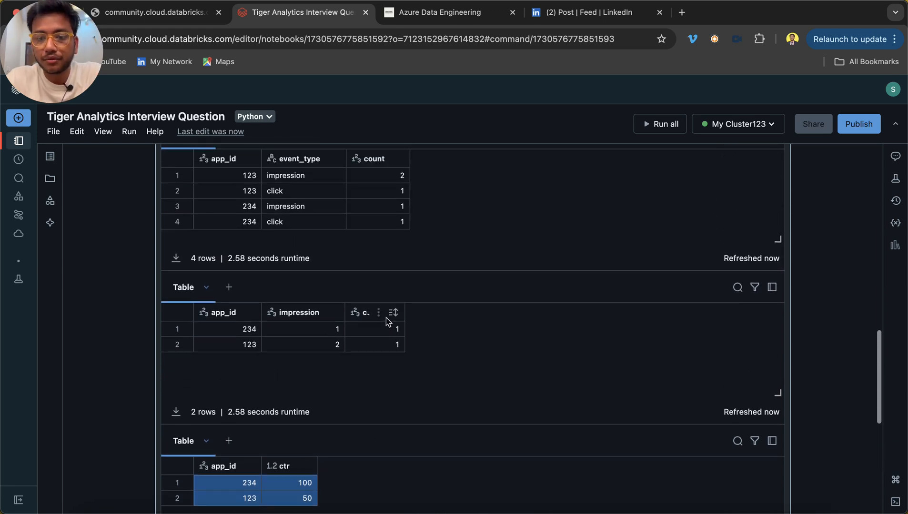
{"action": "scroll", "scroll_direction": "down", "scroll_amount": 3}
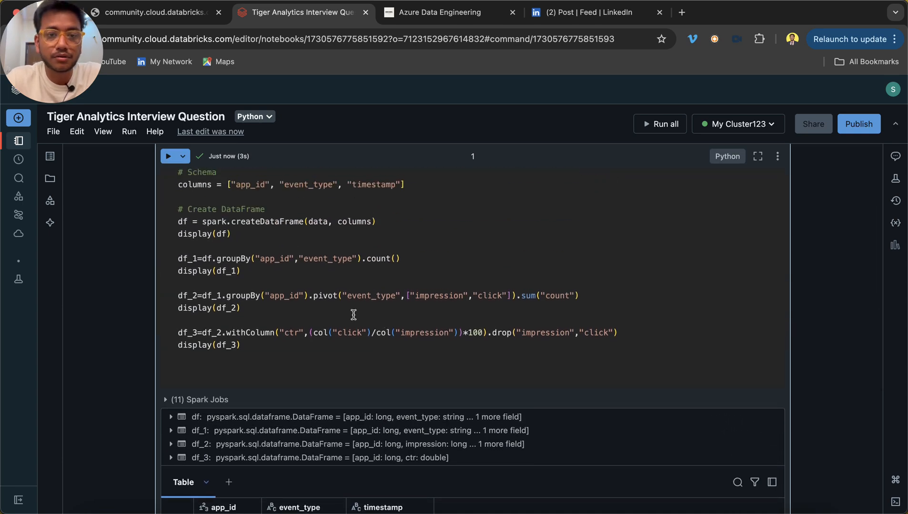
{"action": "double_click", "coordinate": [325, 296]}
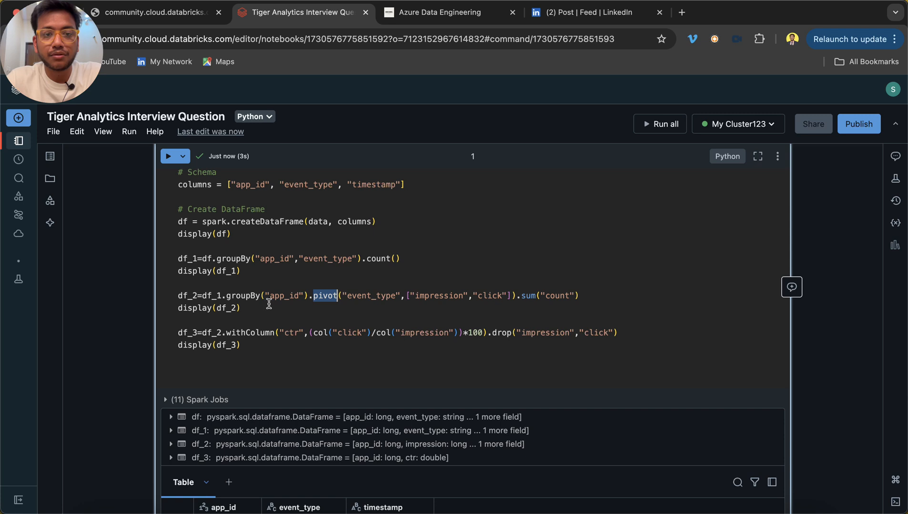
{"action": "double_click", "coordinate": [371, 296]}
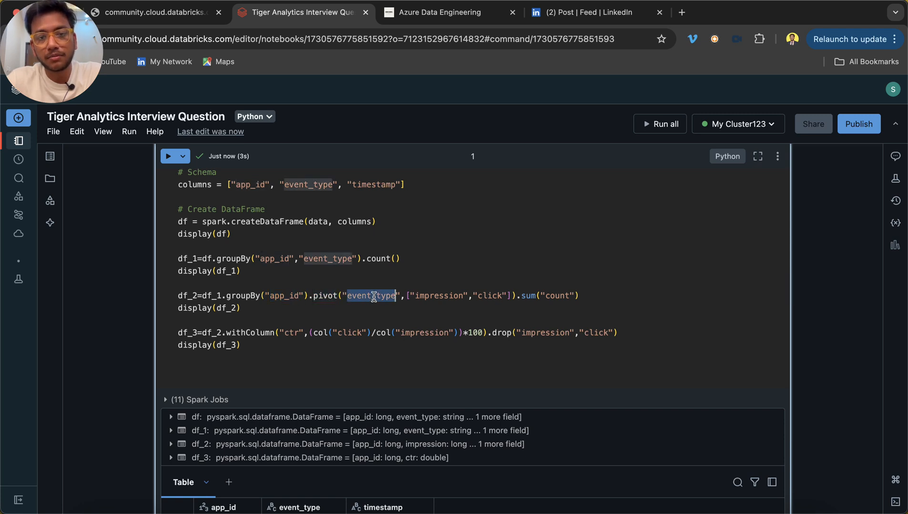